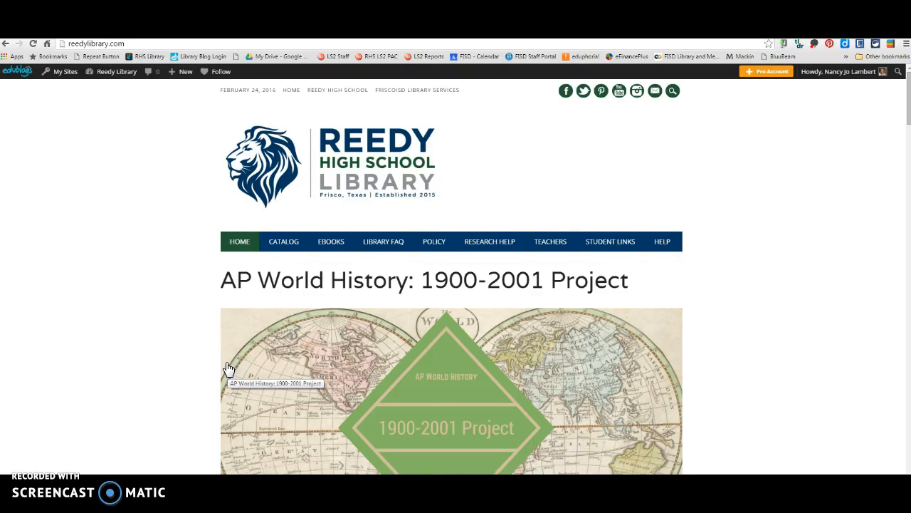
Step: Scroll the library homepage and open the 'AP World History: 1900-2001 Project' news post
scroll(down, 3)
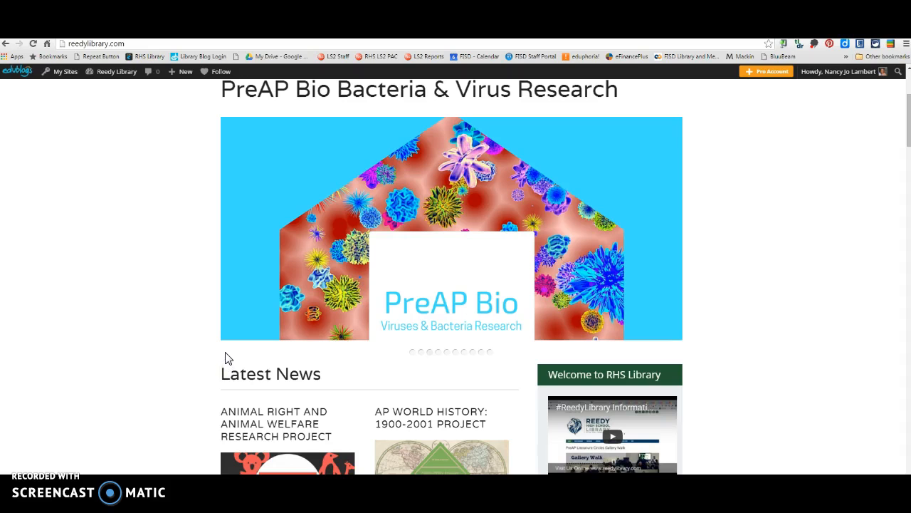
scroll(up, 3)
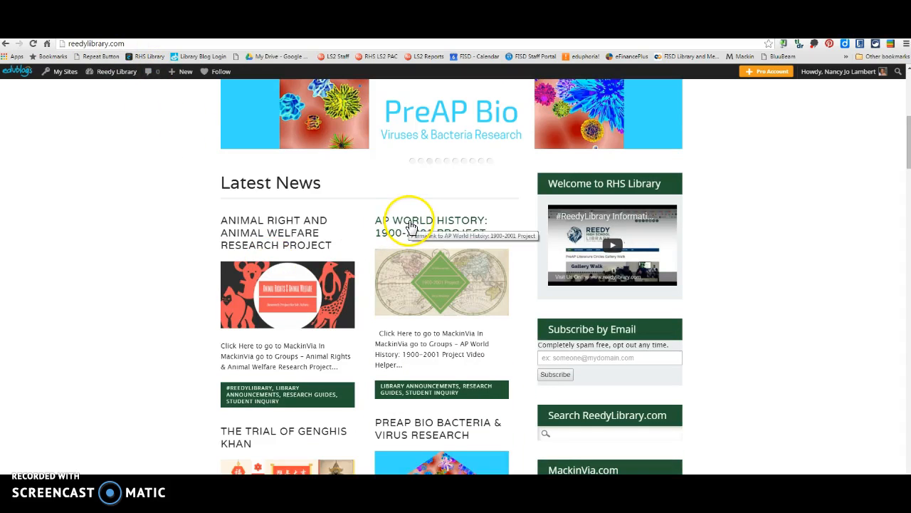
click(435, 224)
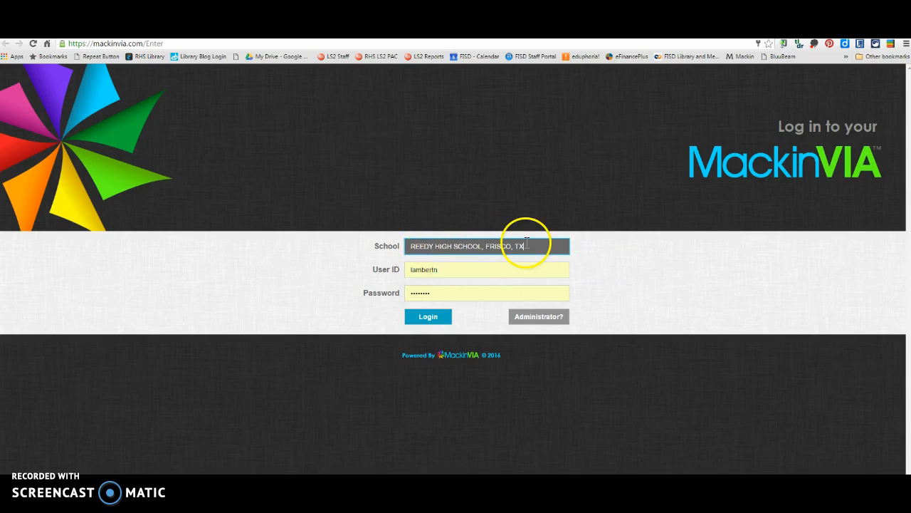
Step: Select Reedy High School and log in to MackinVIA with the prefilled credentials
click(487, 269)
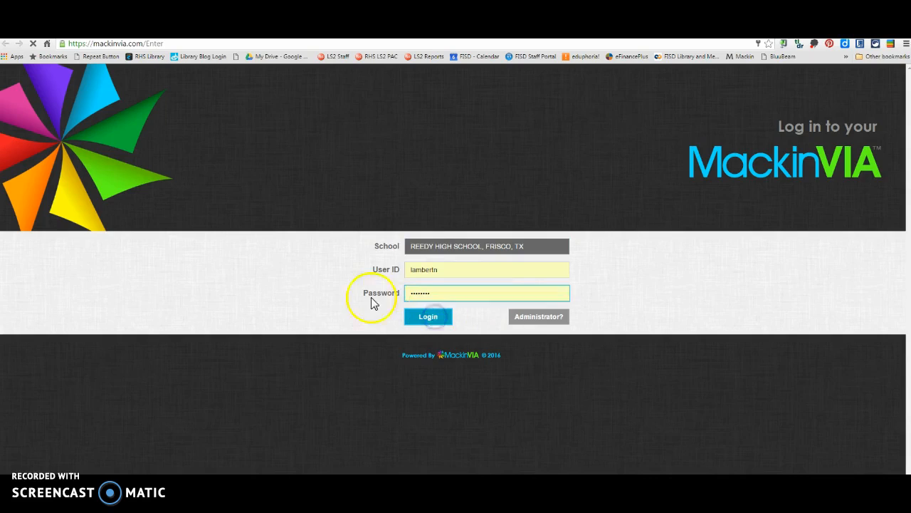
click(427, 316)
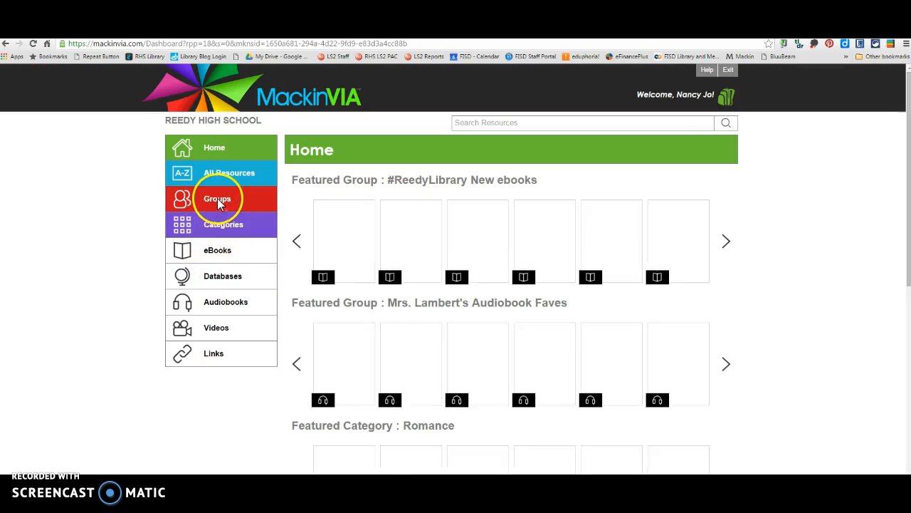
Step: Open the AP World History: 1900-2001 Project group, review its instructions and Tech Menu, then hide them
click(217, 198)
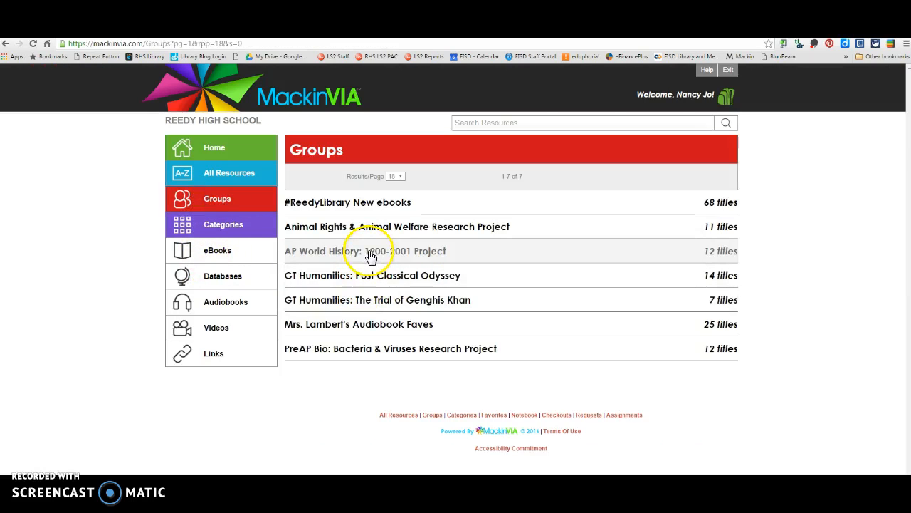
click(365, 250)
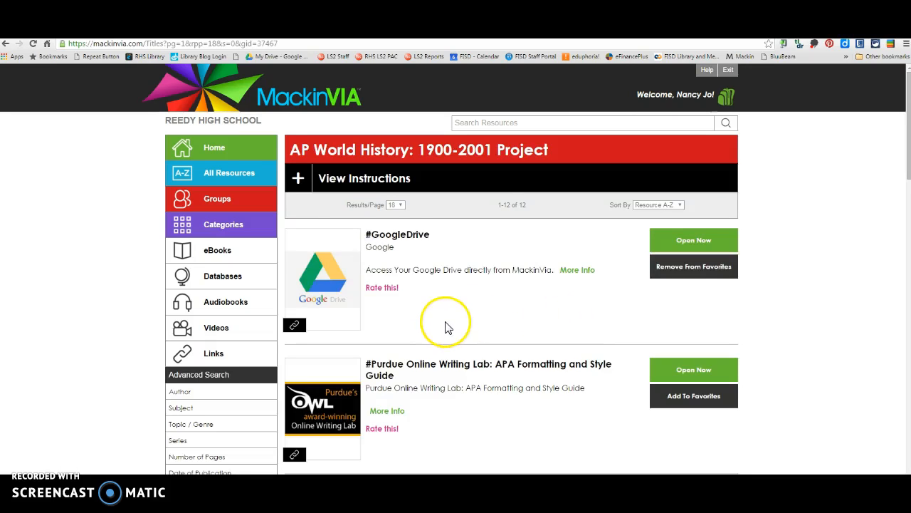
mouse_move(264, 178)
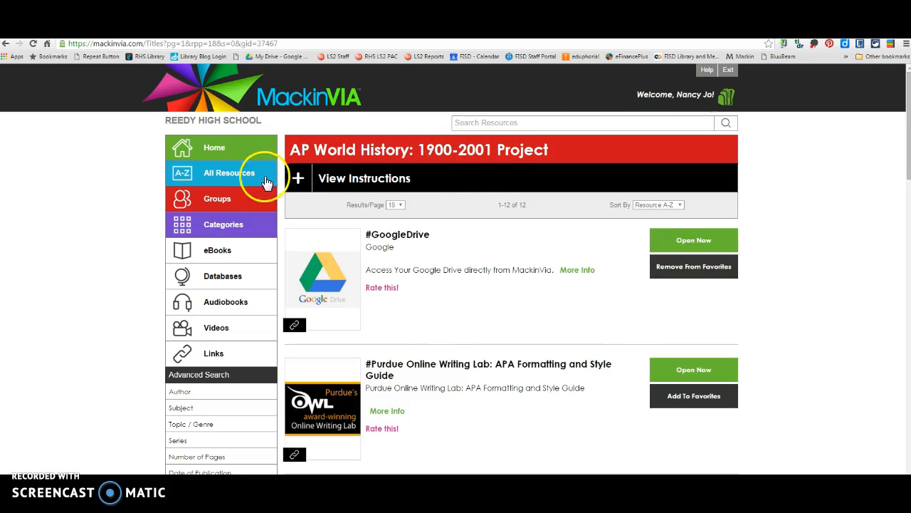
click(297, 178)
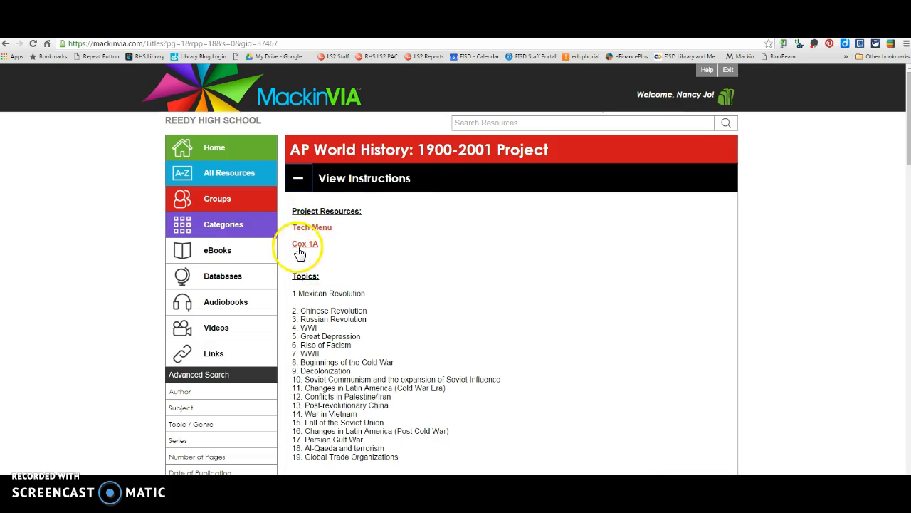
mouse_move(297, 291)
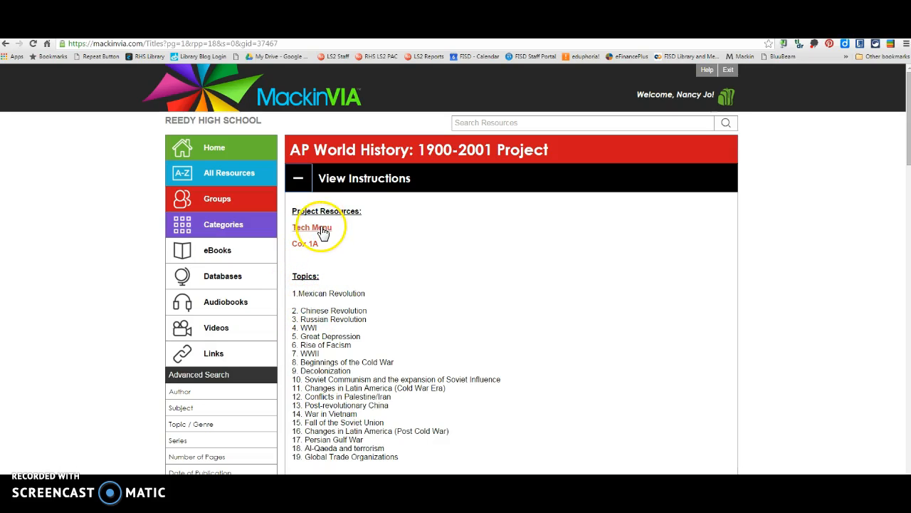
click(312, 227)
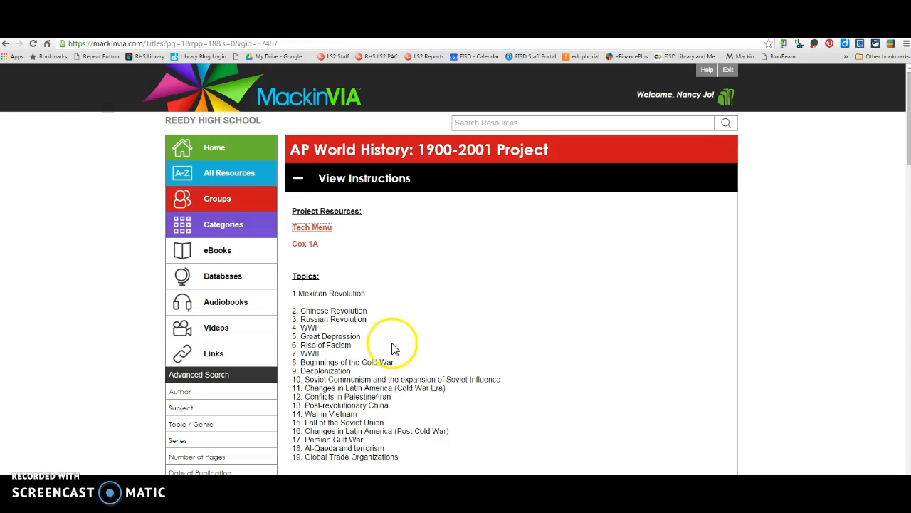
click(297, 178)
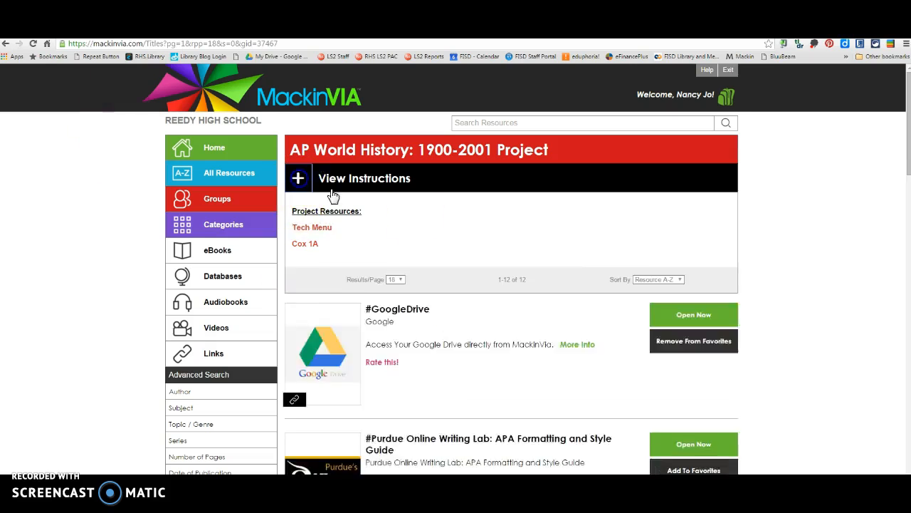
scroll(down, 3)
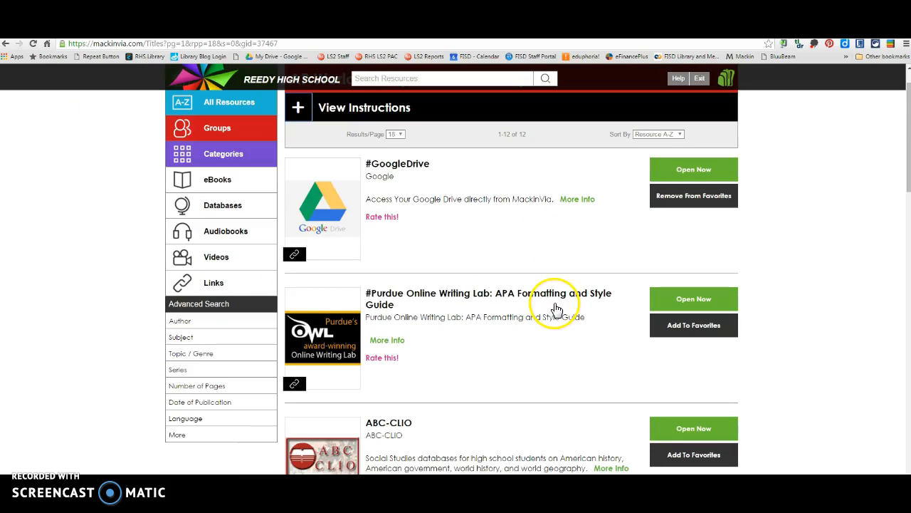
click(693, 169)
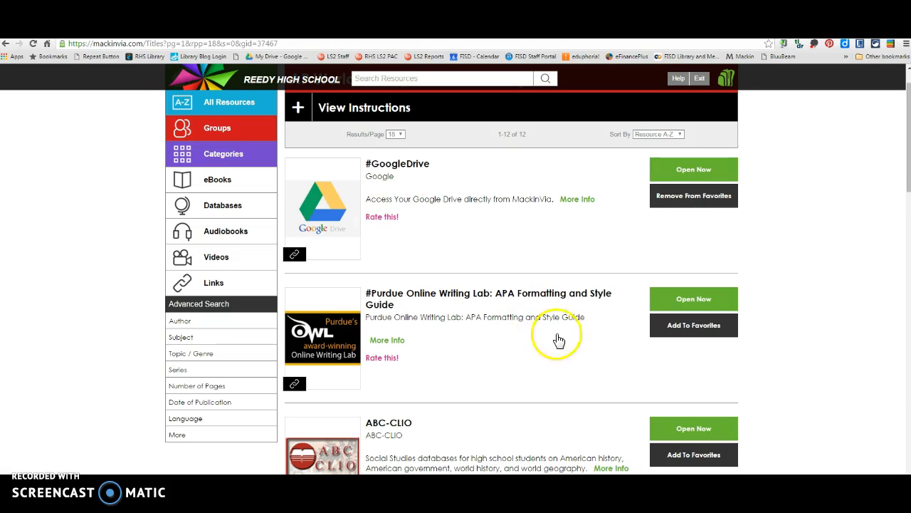
scroll(down, 3)
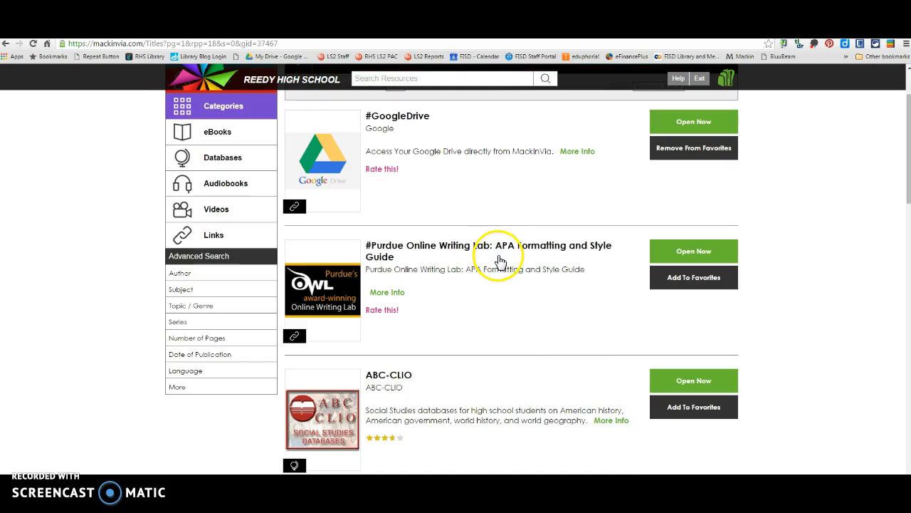
mouse_move(454, 263)
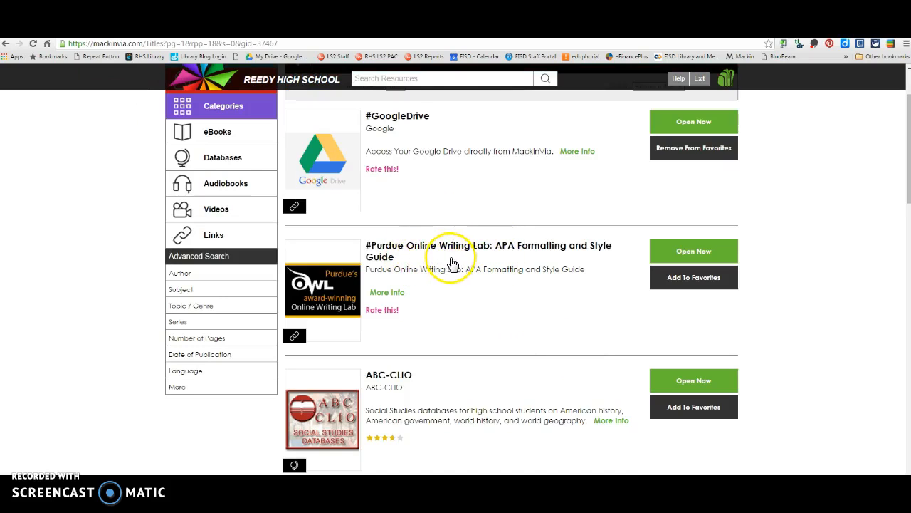
mouse_move(525, 285)
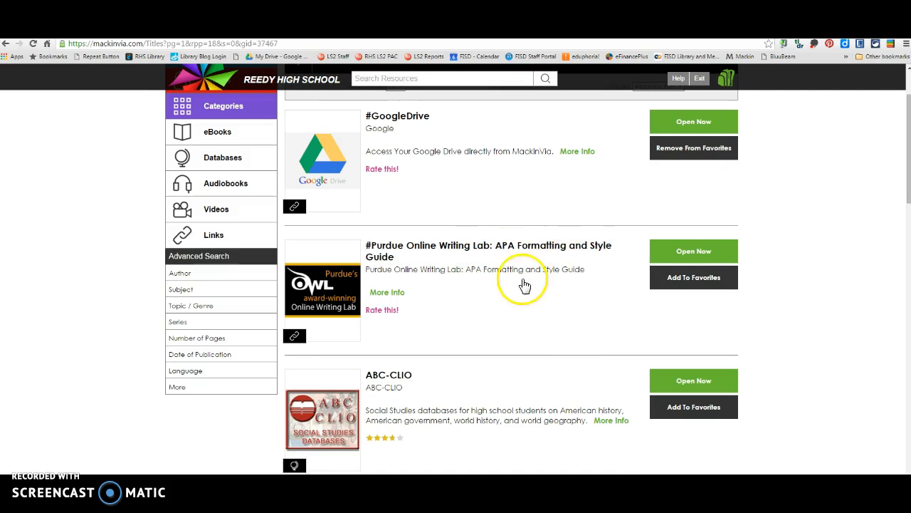
Step: Open Purdue OWL's APA General Format page and scroll through its content and sidebar topics
click(693, 251)
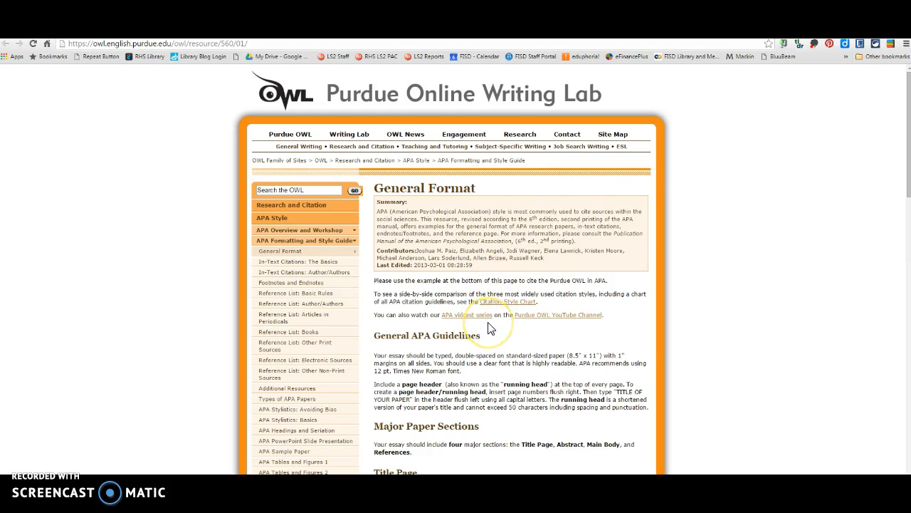
scroll(down, 3)
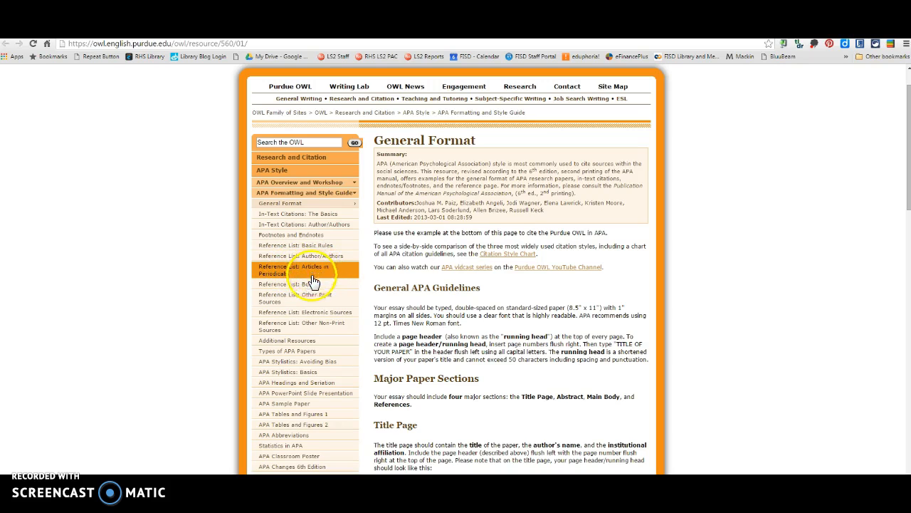
mouse_move(314, 339)
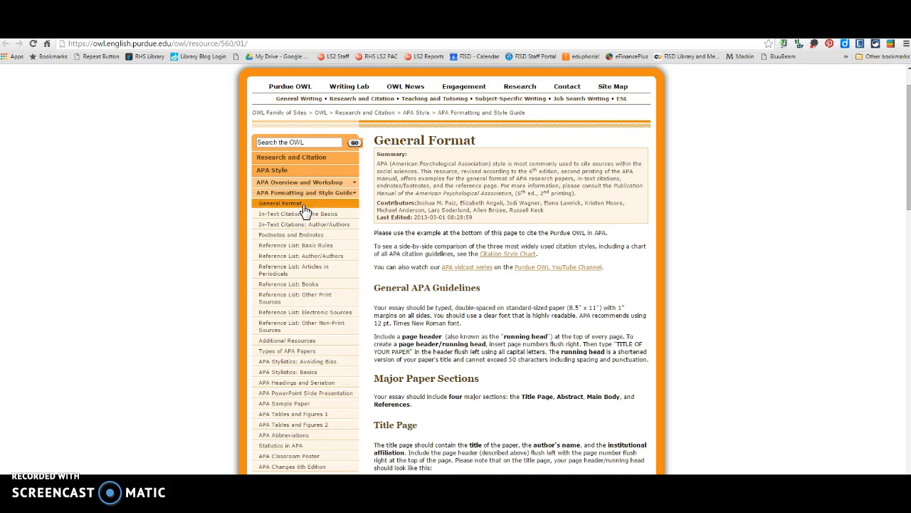
scroll(down, 3)
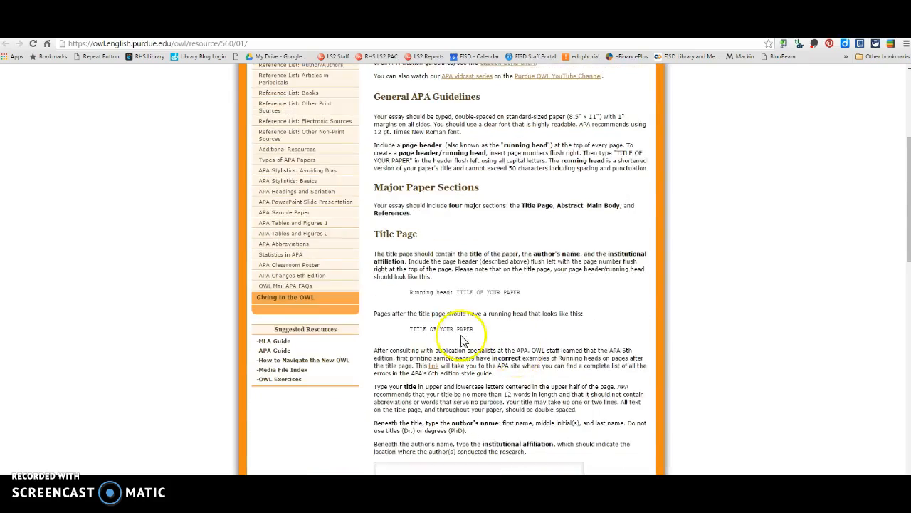
scroll(down, 3)
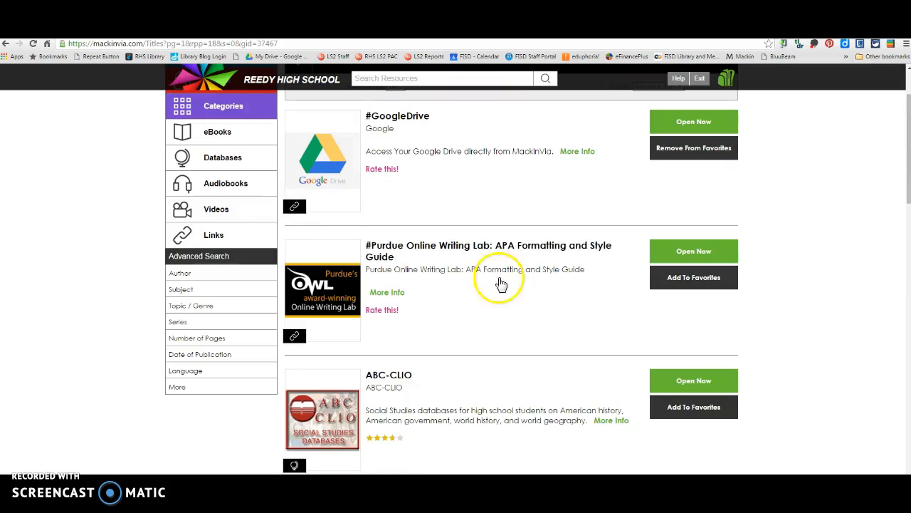
Step: Scroll the group's resource list past ABC-CLIO and Britannica School to Image Quest
scroll(down, 3)
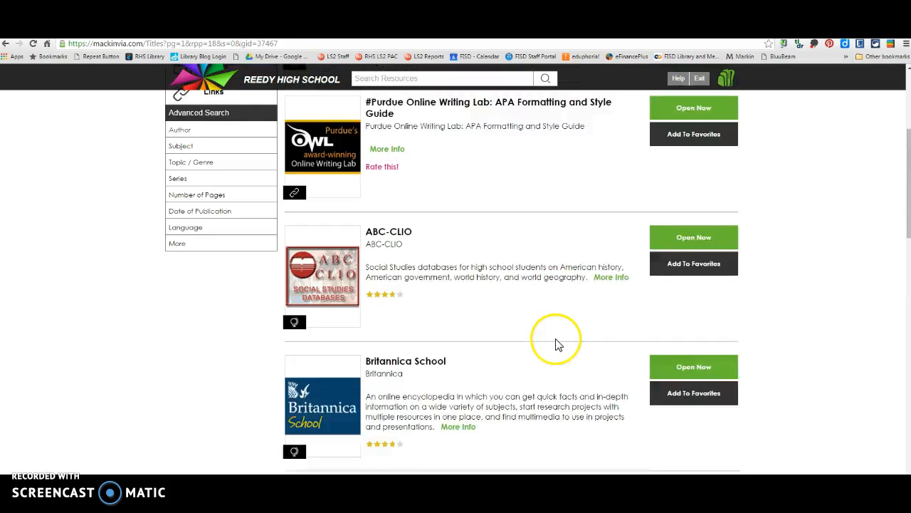
scroll(down, 3)
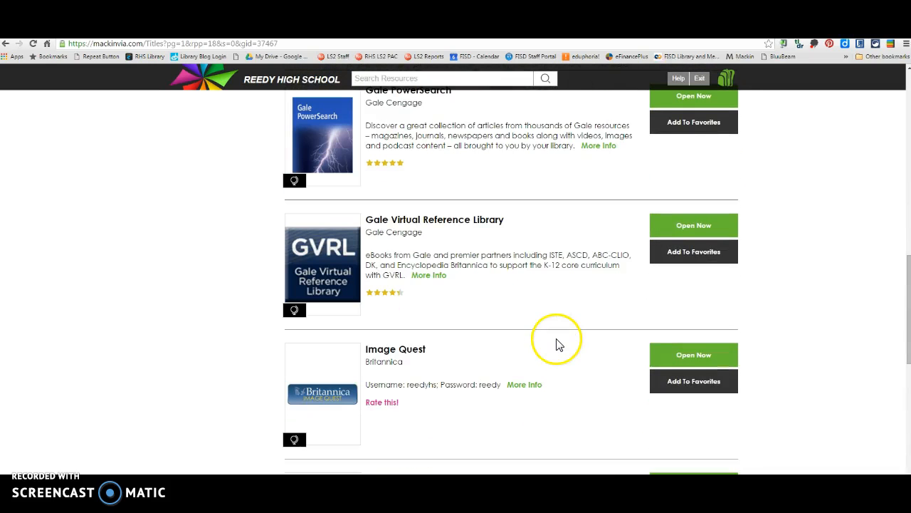
mouse_move(693, 355)
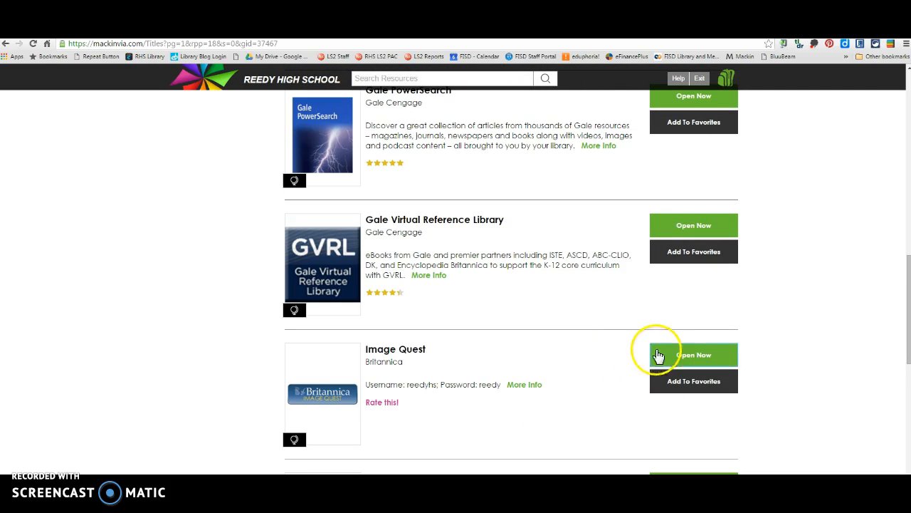
mouse_move(689, 346)
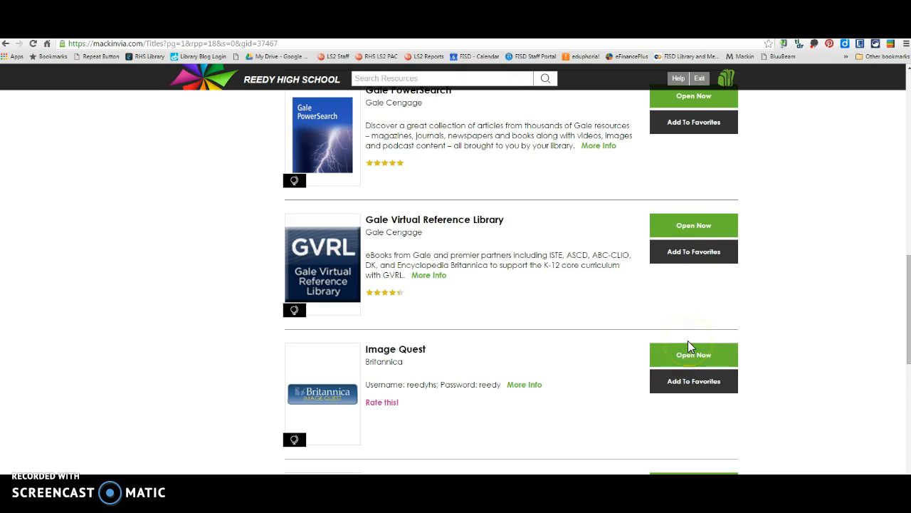
mouse_move(522, 365)
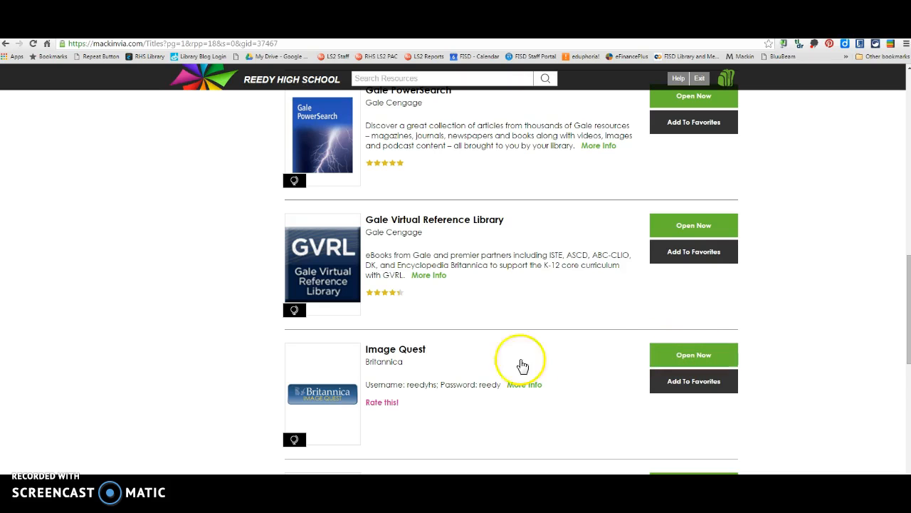
mouse_move(693, 355)
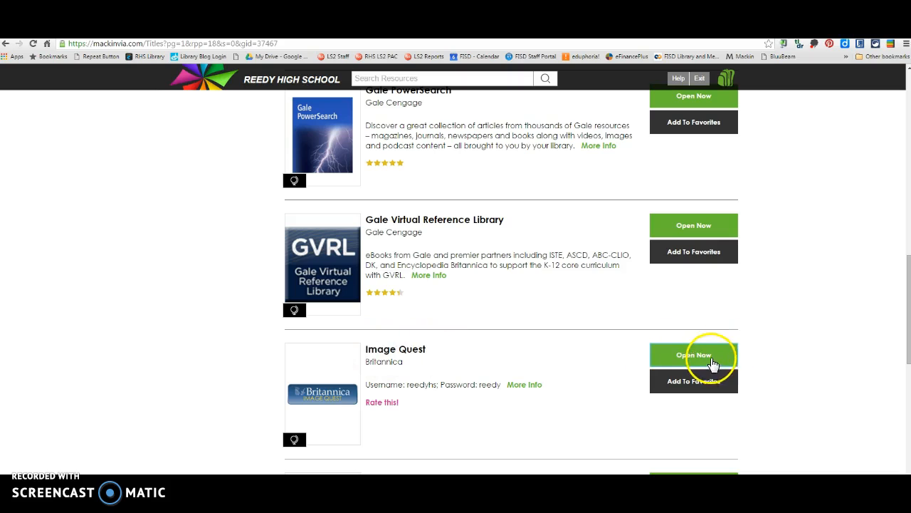
Step: Search ImageQuest for 'world war', open the British soldiers training photo, and select its APA citation
click(693, 355)
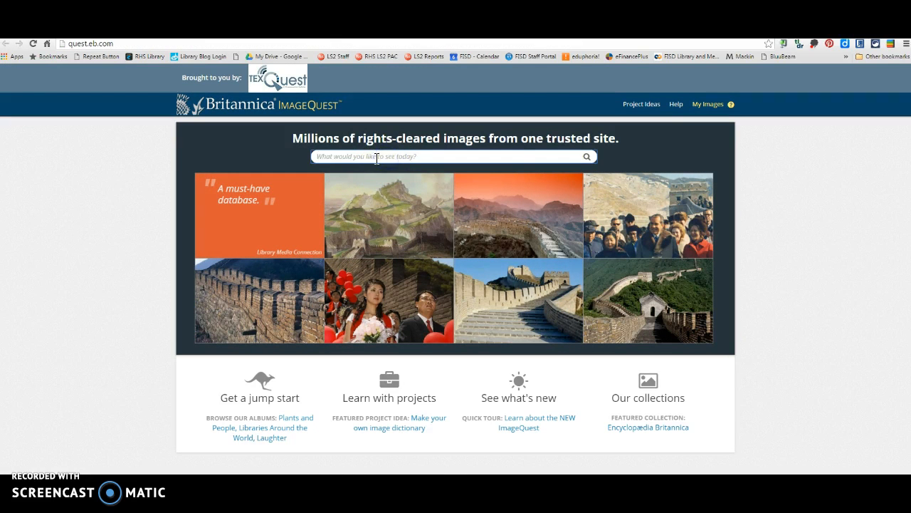
text(world war)
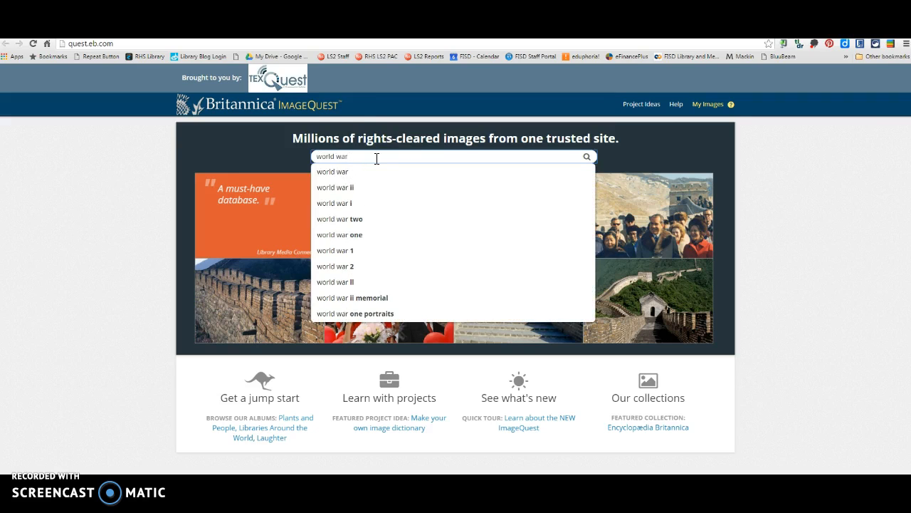
click(335, 187)
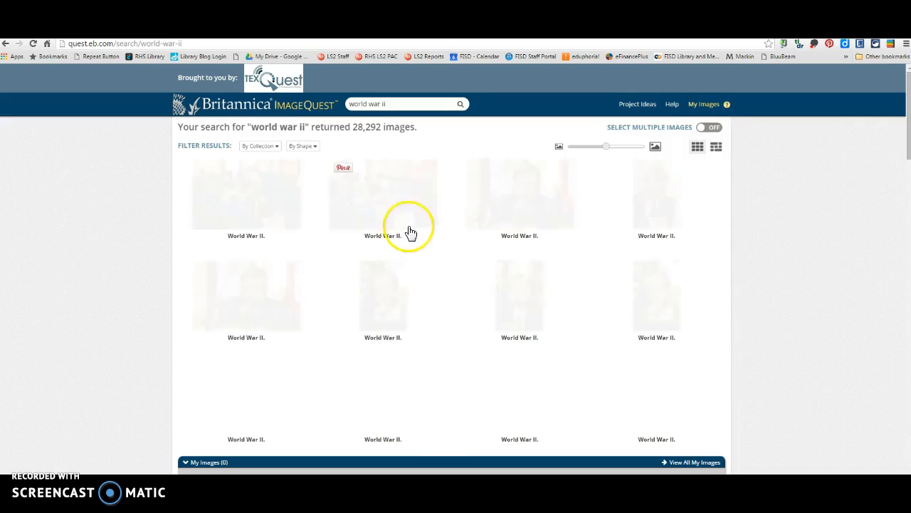
scroll(down, 3)
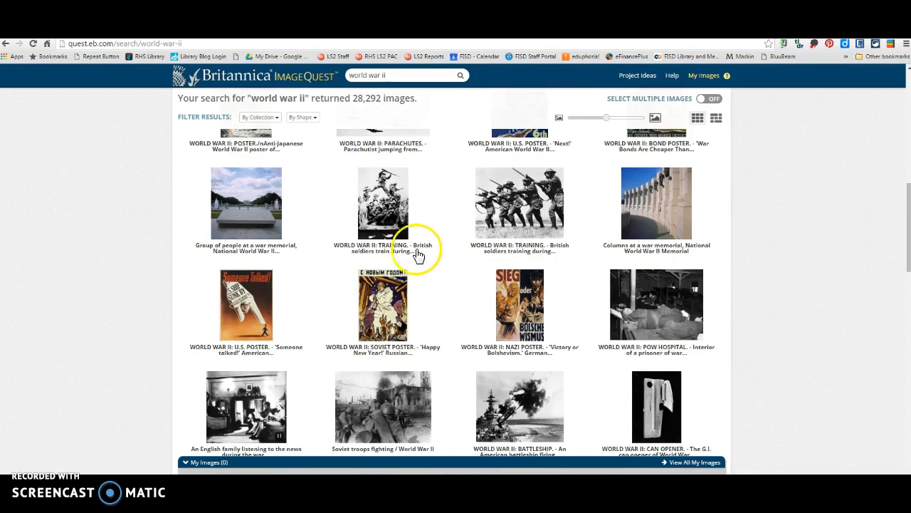
click(382, 203)
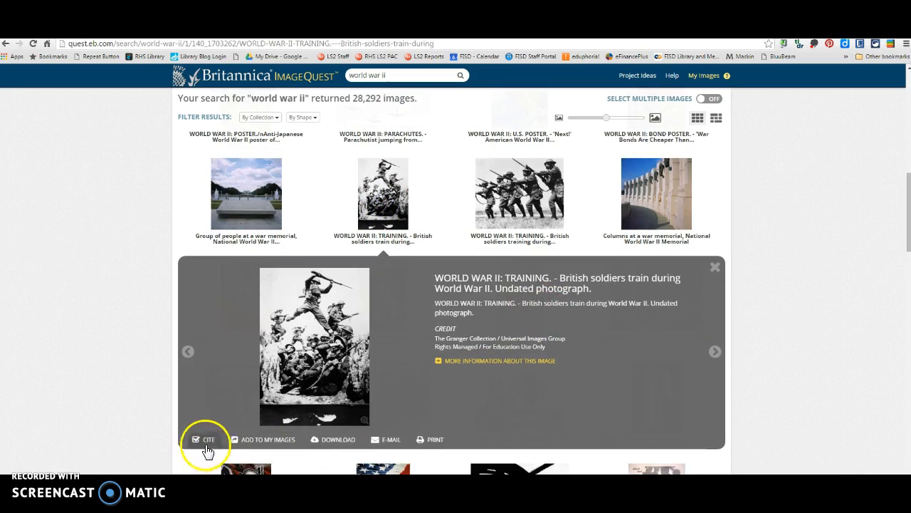
click(208, 439)
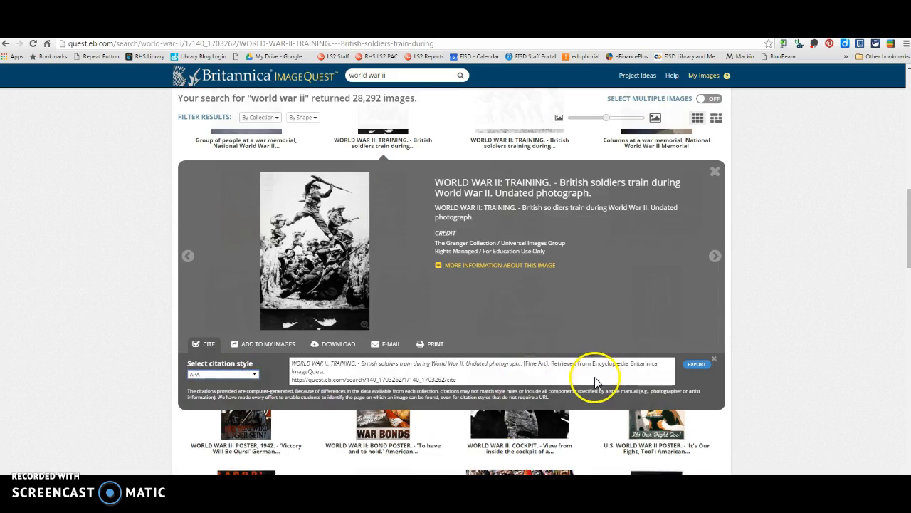
click(715, 171)
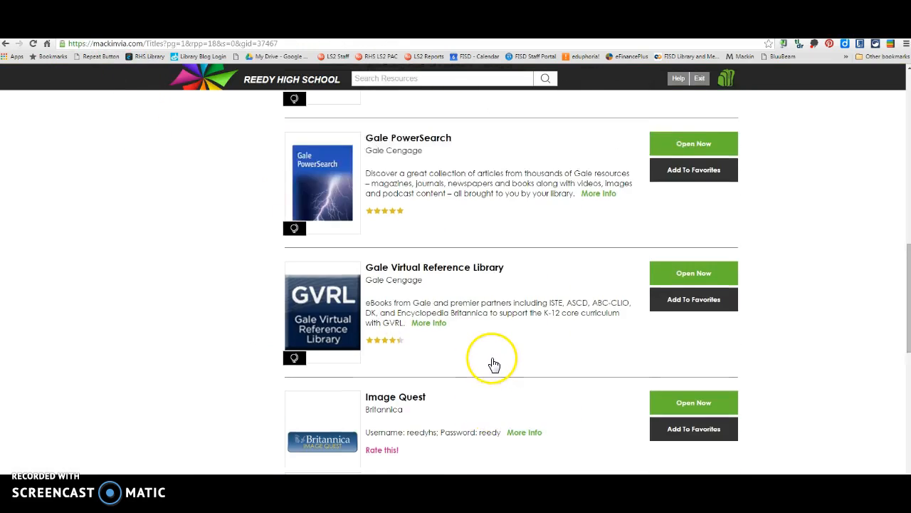
Step: Reveal the project's topic list, select 'Great Depression', and scroll down to Britannica School
scroll(up, 3)
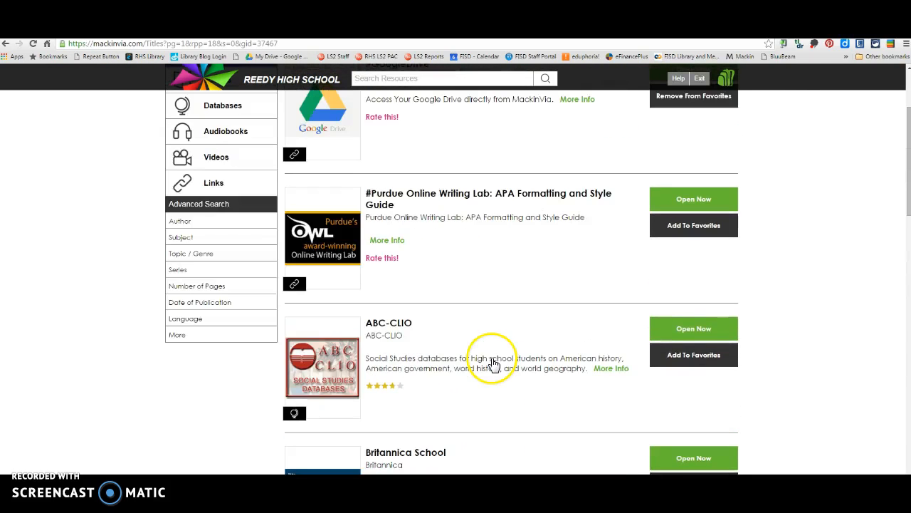
scroll(up, 3)
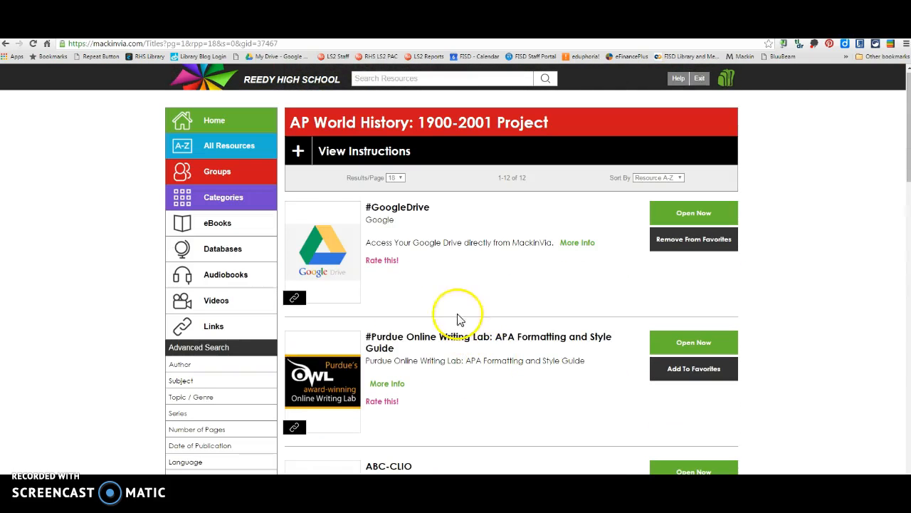
click(297, 151)
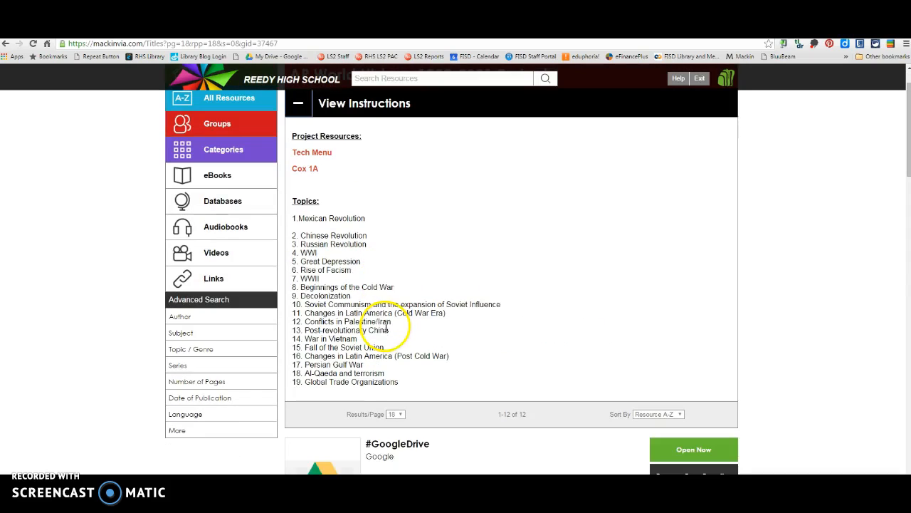
double_click(327, 261)
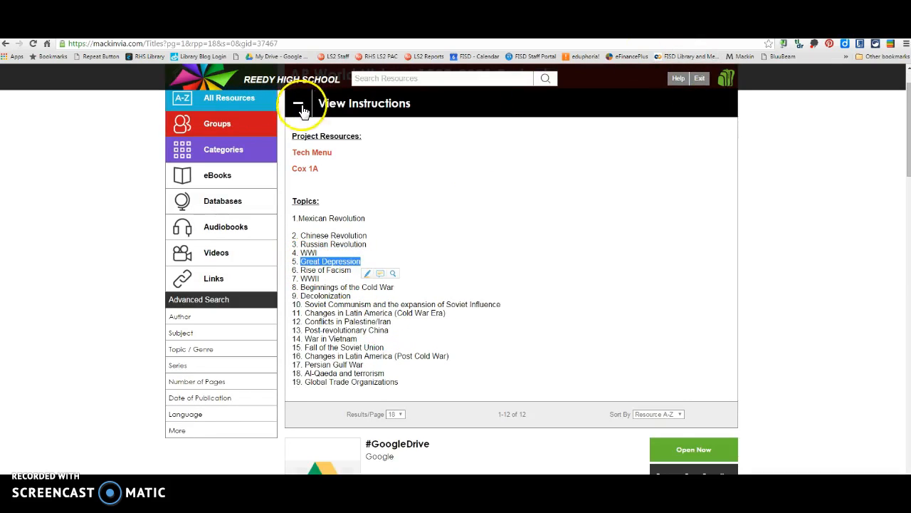
scroll(down, 3)
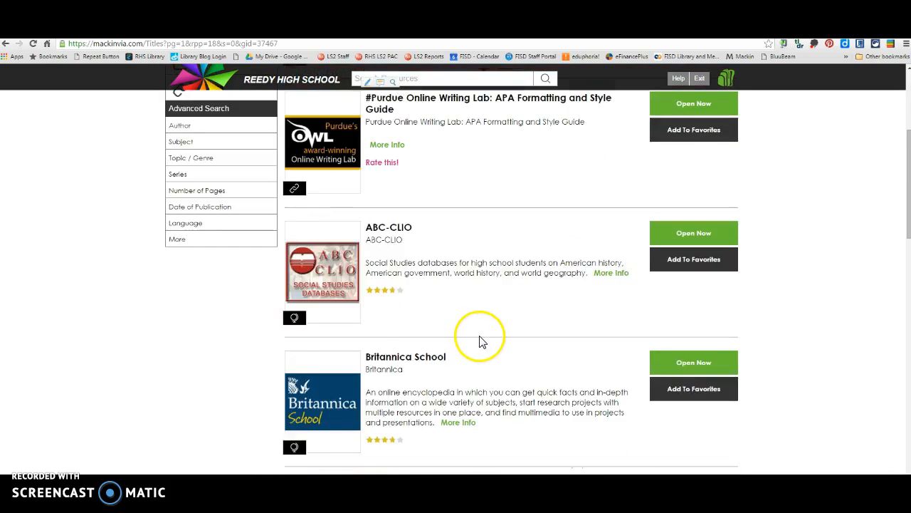
scroll(down, 3)
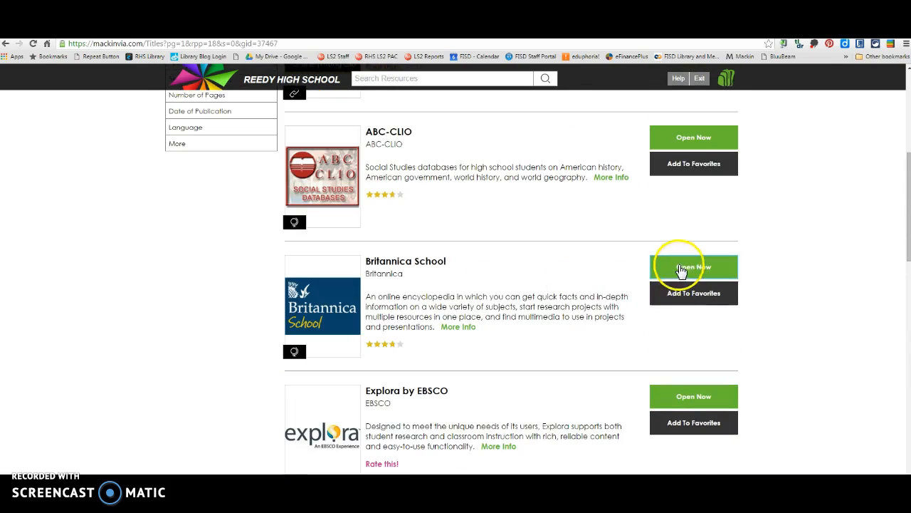
Step: Search Britannica School for 'Great Depression', open the economy article, and display its APA citation
click(694, 267)
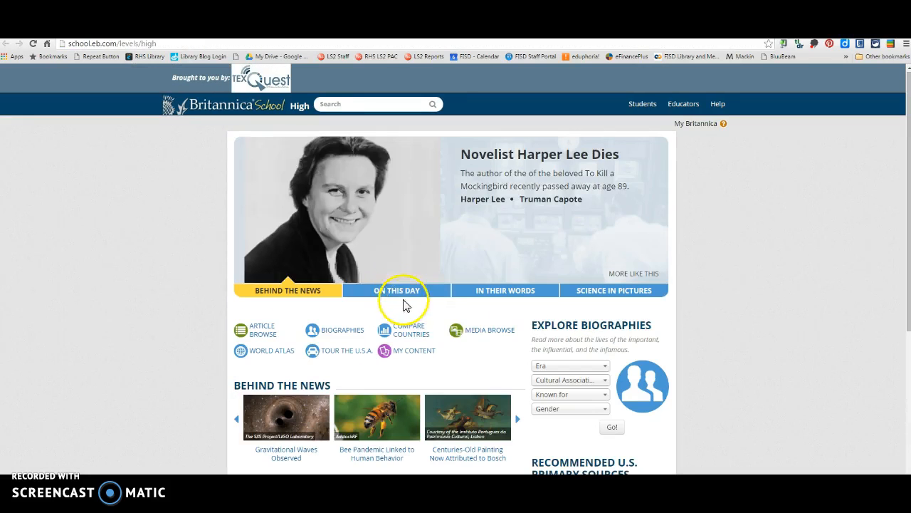
text(Great Depression)
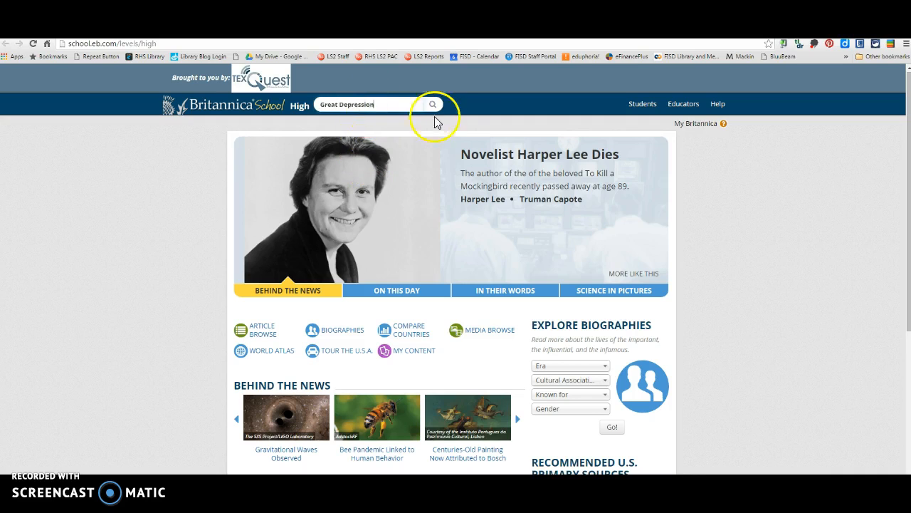
click(432, 104)
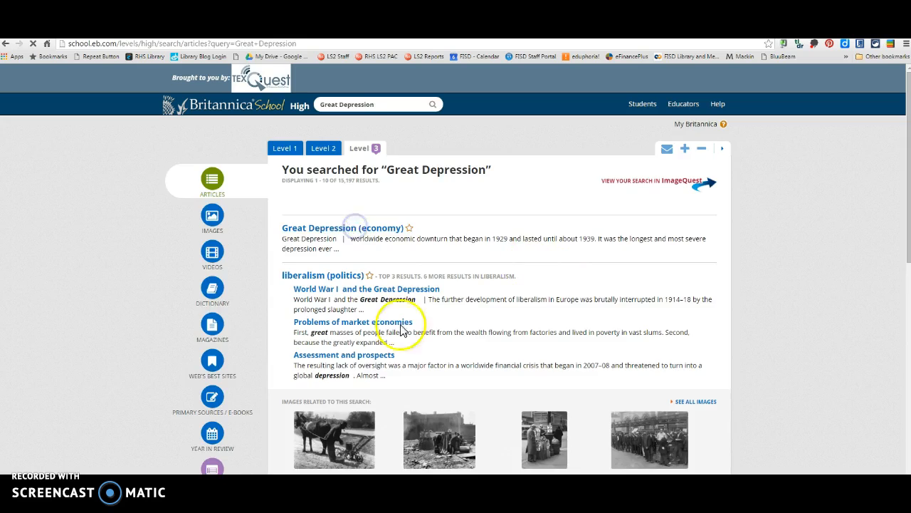
click(341, 227)
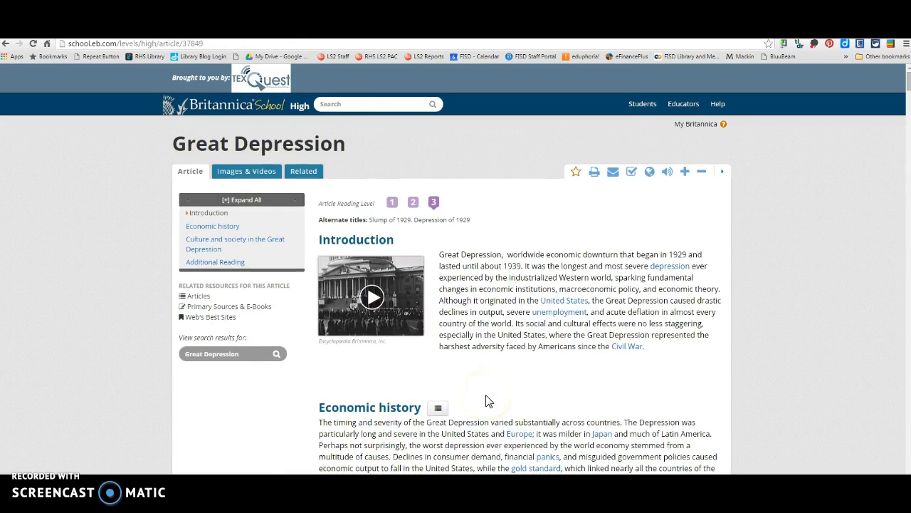
mouse_move(593, 214)
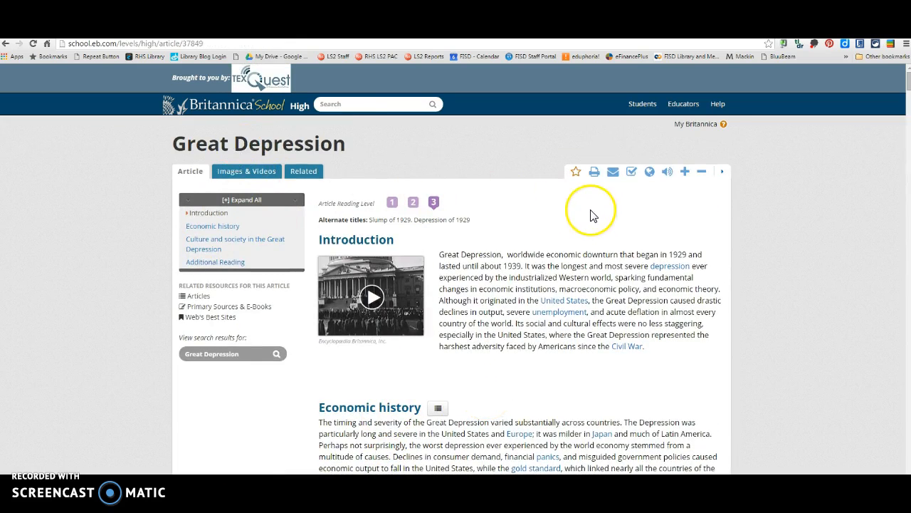
mouse_move(632, 171)
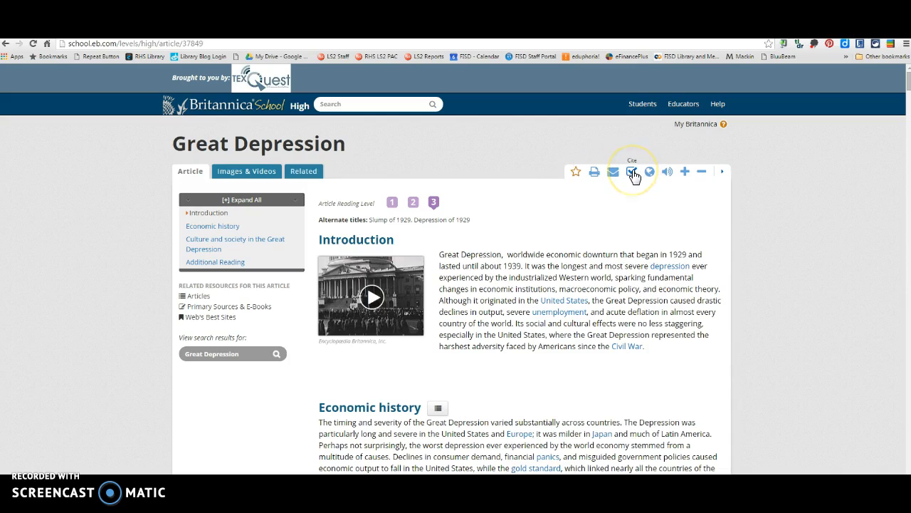
click(631, 172)
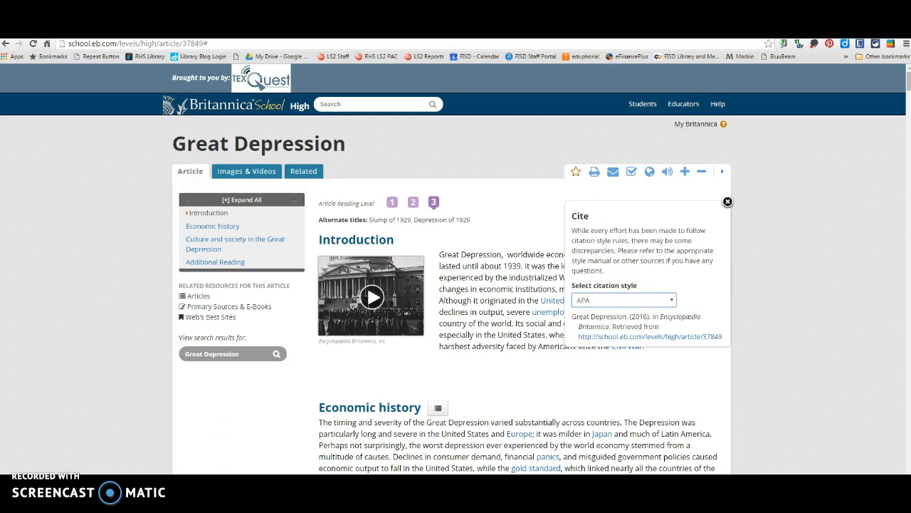
mouse_move(480, 254)
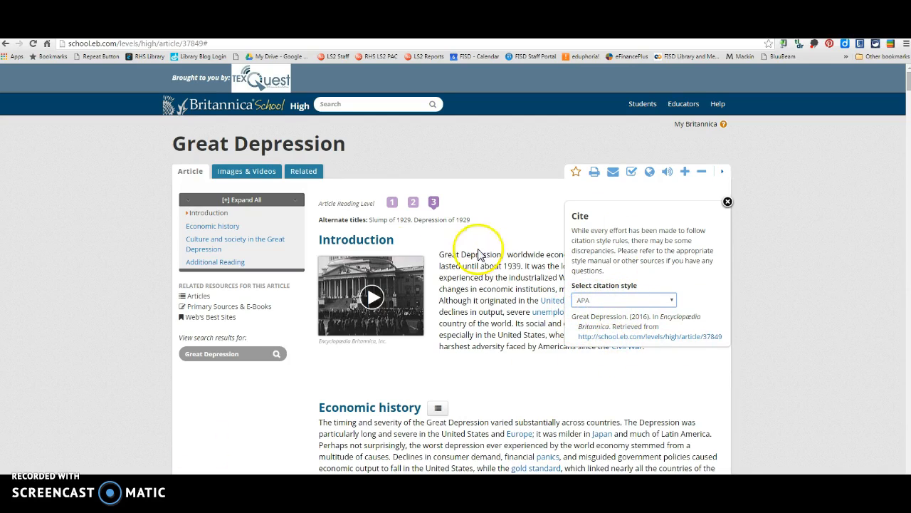
mouse_move(481, 253)
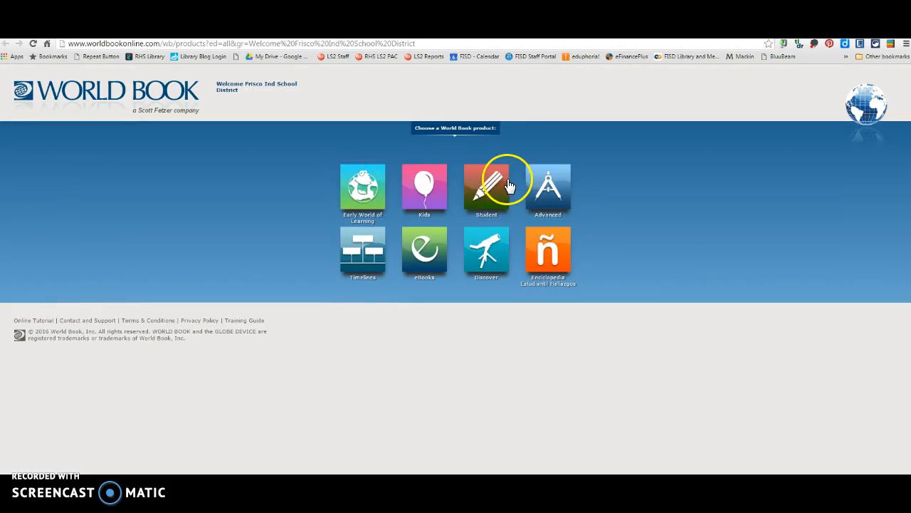
Step: In World Book Student, open the Great Depression article and scroll to its MLA/APA/Harvard citations
click(486, 188)
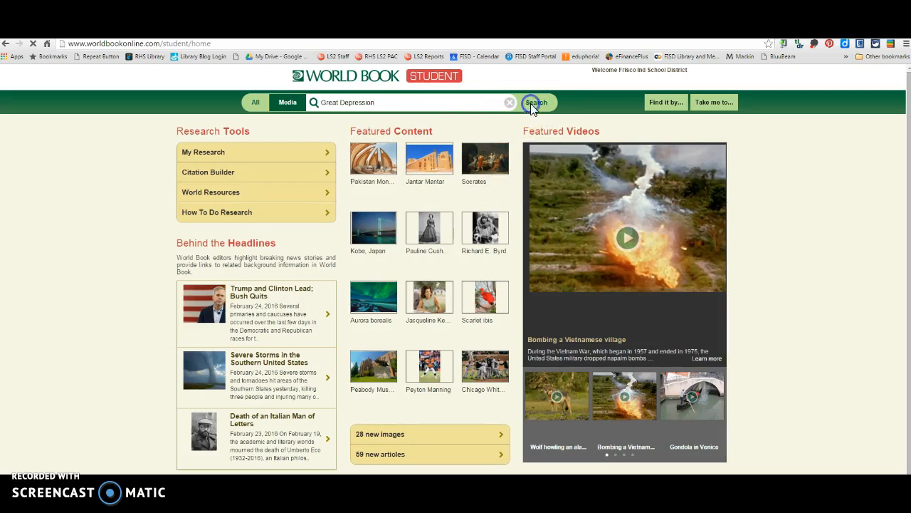
click(536, 102)
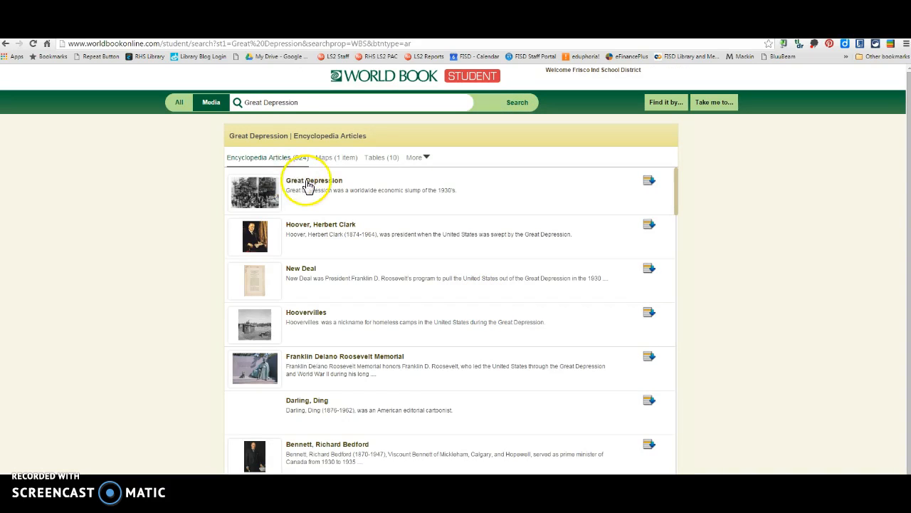
click(314, 180)
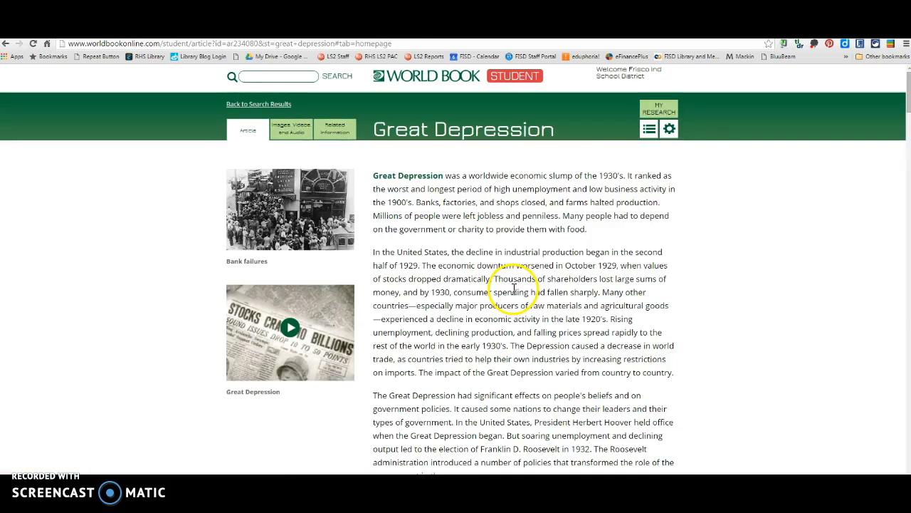
scroll(down, 3)
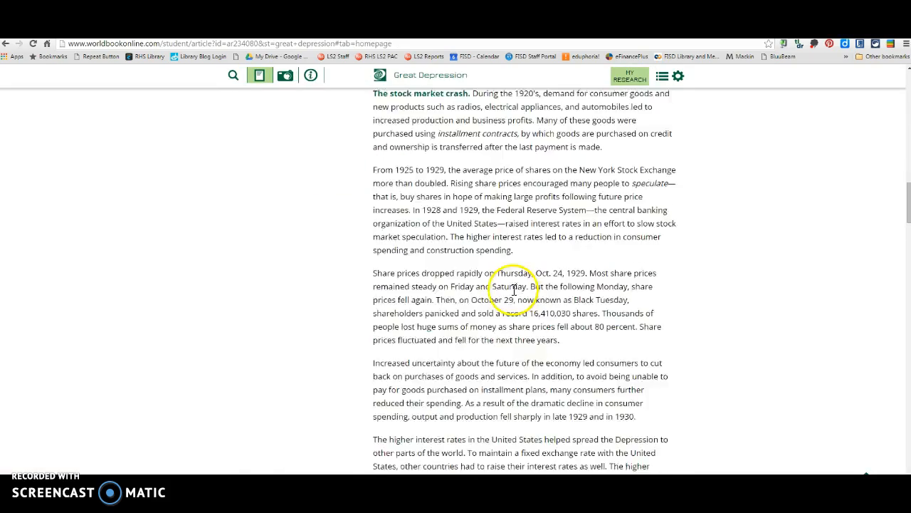
scroll(down, 3)
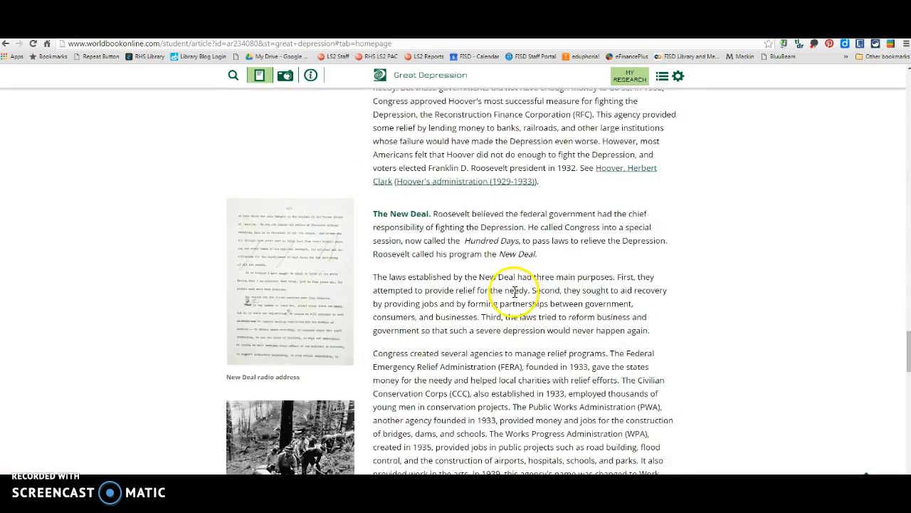
scroll(down, 3)
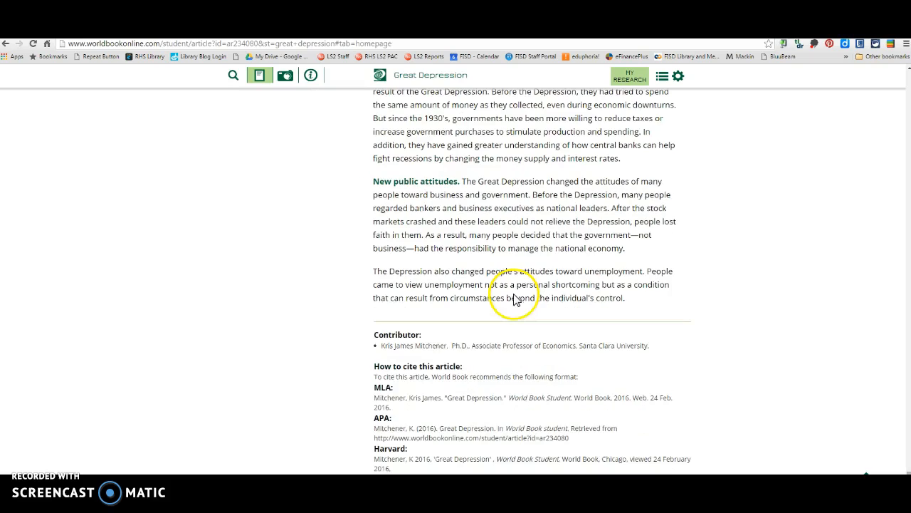
mouse_move(310, 127)
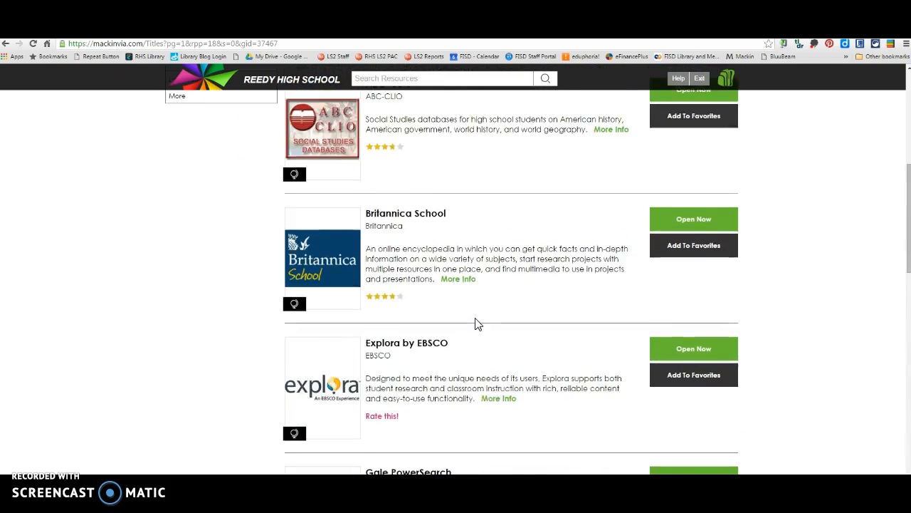
Step: Scroll the resource list and open Gale's Student Resources in Context database
scroll(up, 3)
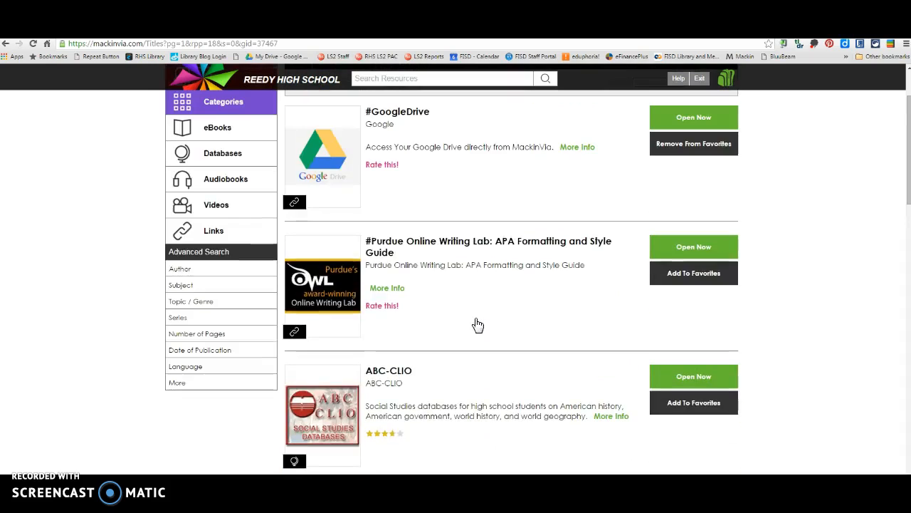
scroll(down, 3)
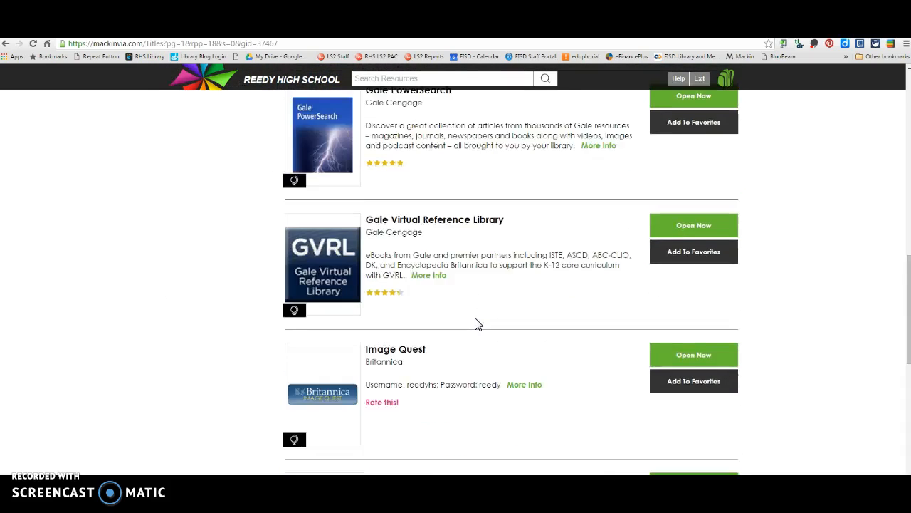
scroll(down, 3)
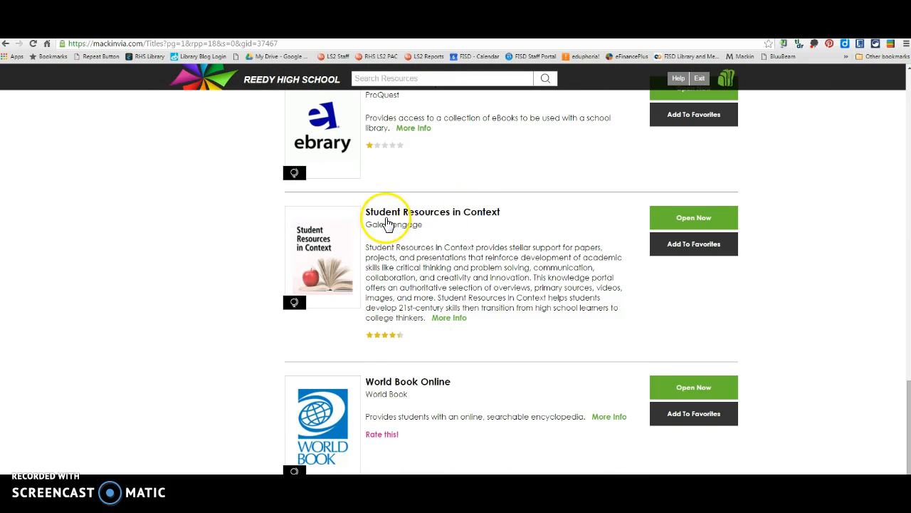
click(693, 217)
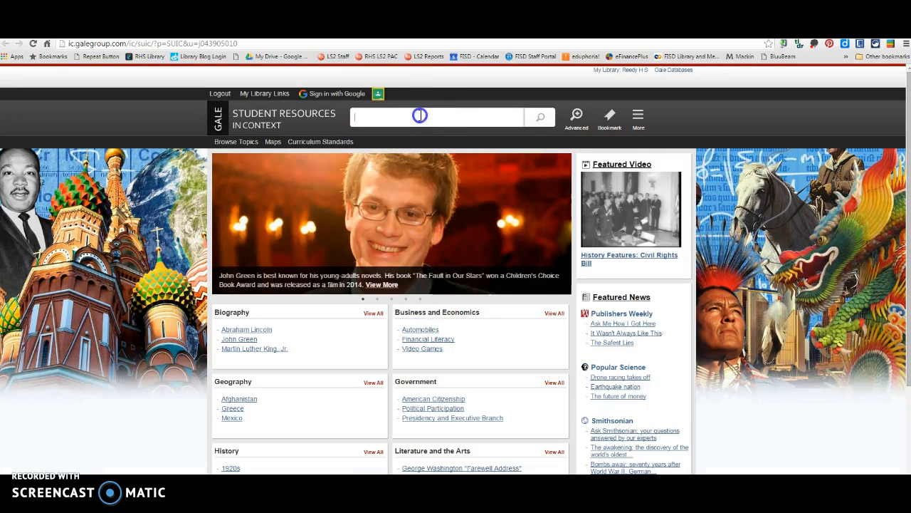
Step: Search 'Great Depression' and open the Causes of the Great Depression reference article
text(Great Depression)
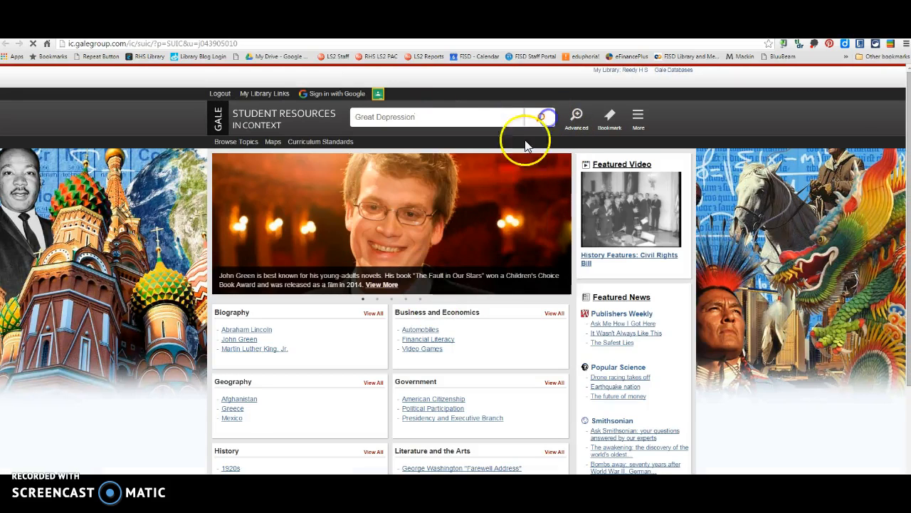
click(546, 117)
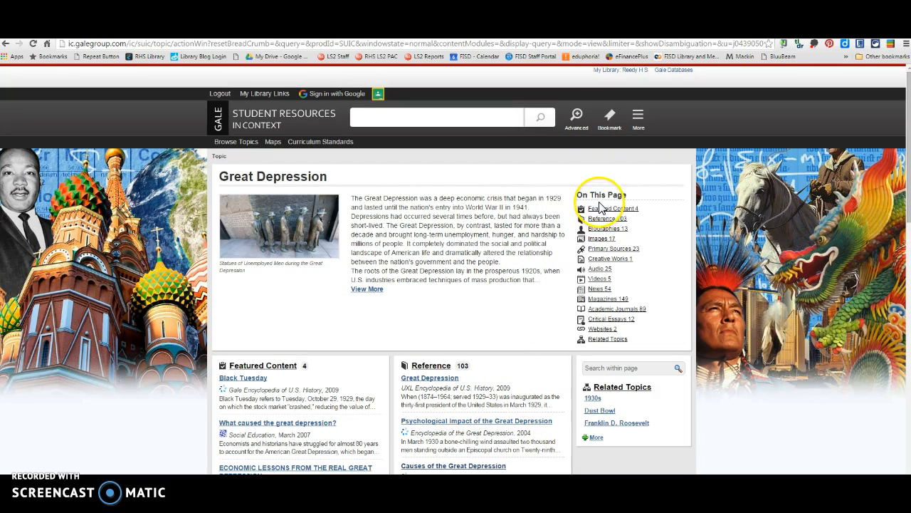
mouse_move(604, 244)
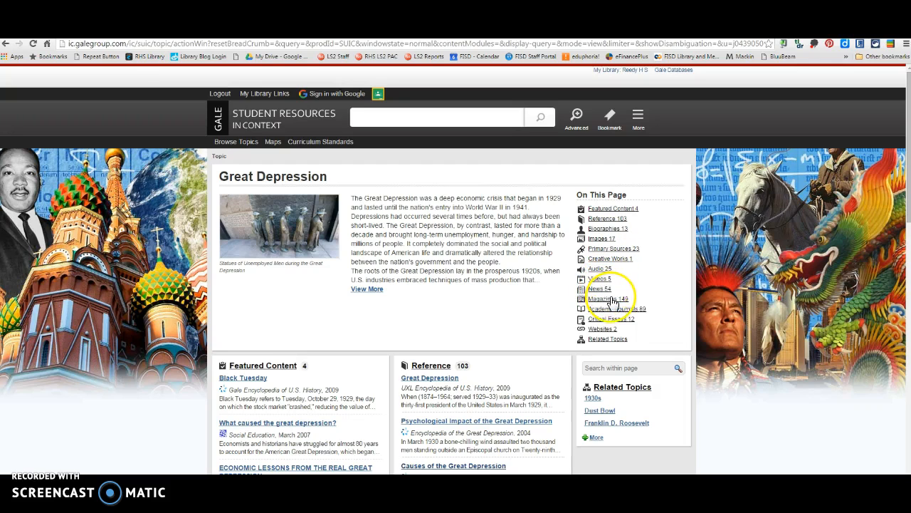
mouse_move(548, 316)
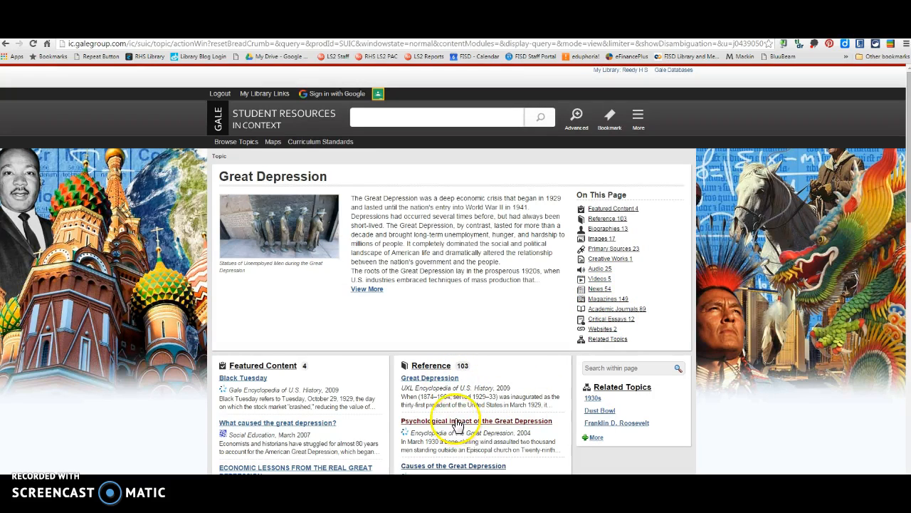
scroll(down, 3)
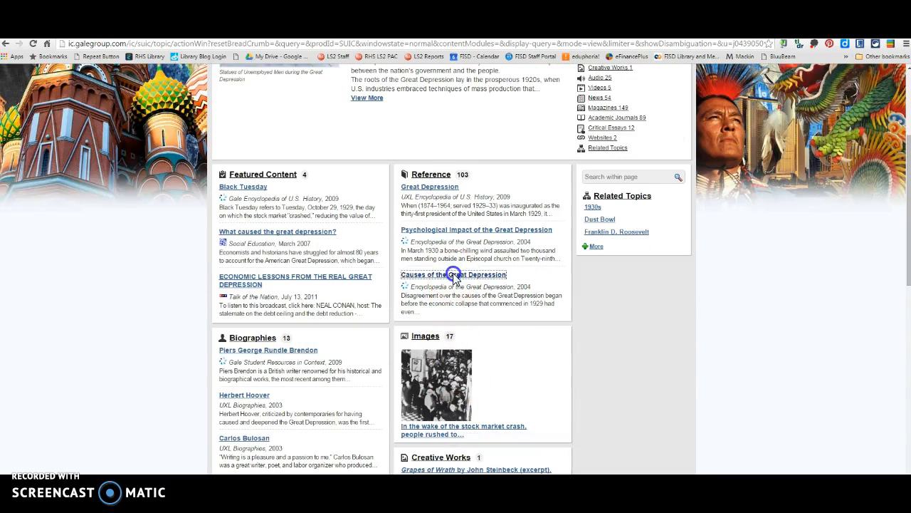
click(453, 275)
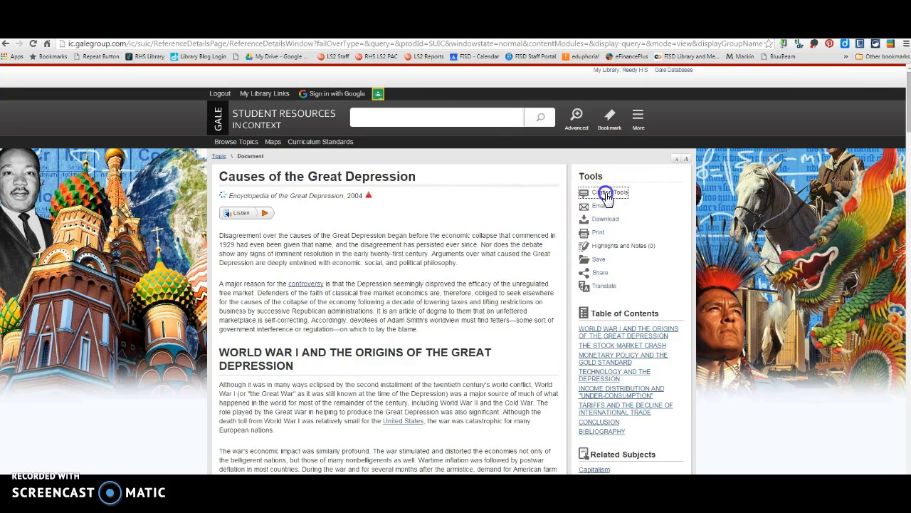
click(604, 192)
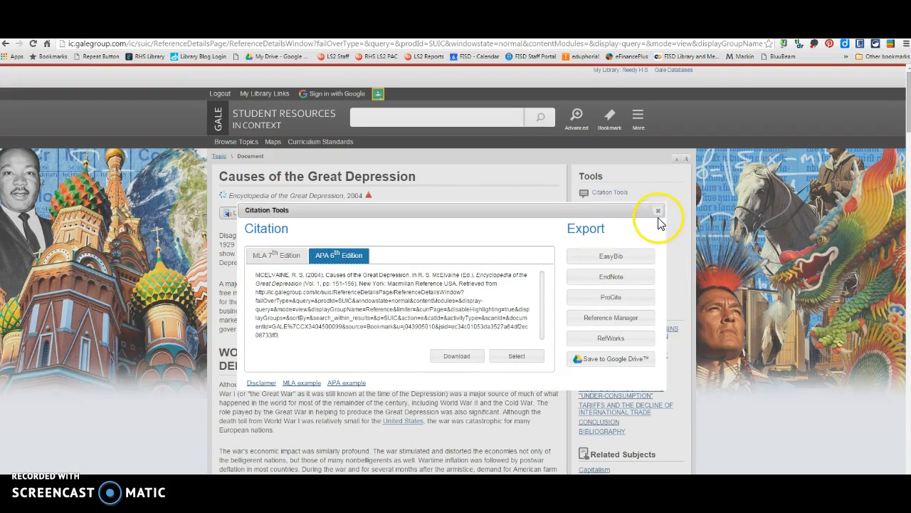
mouse_move(562, 366)
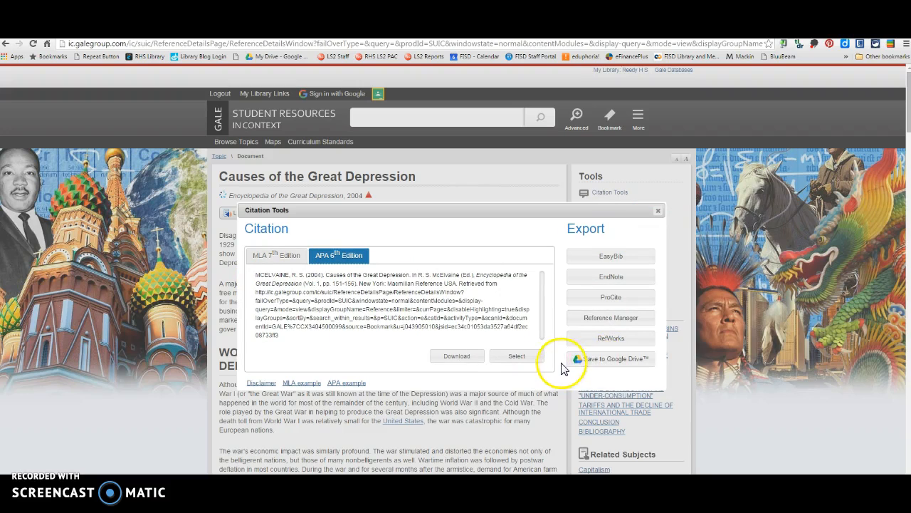
mouse_move(292, 130)
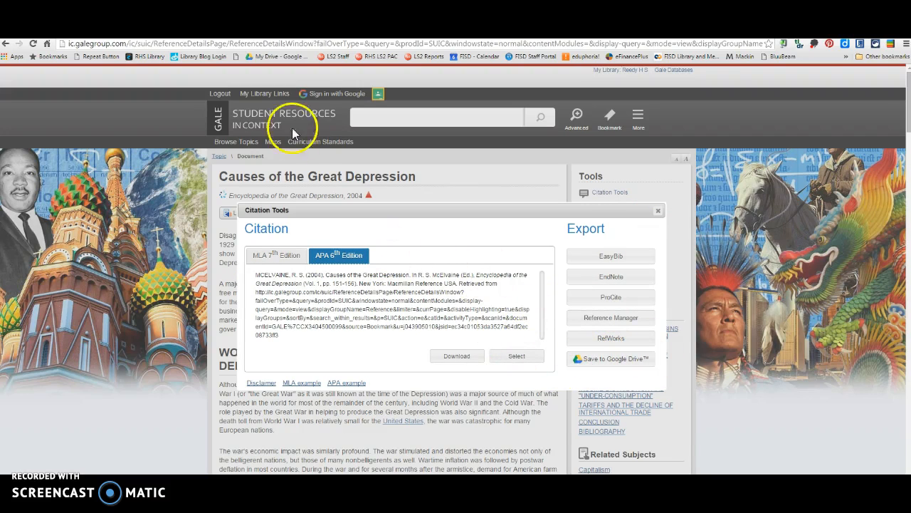
mouse_move(349, 95)
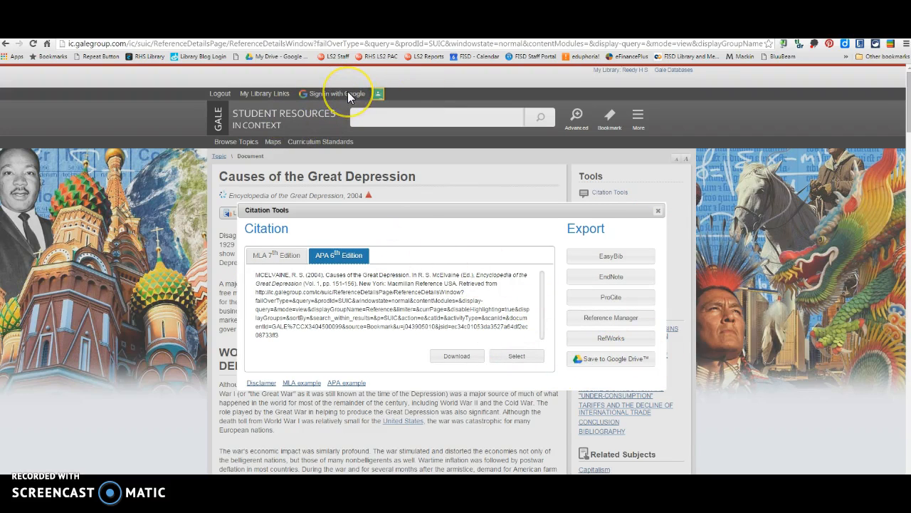
mouse_move(661, 213)
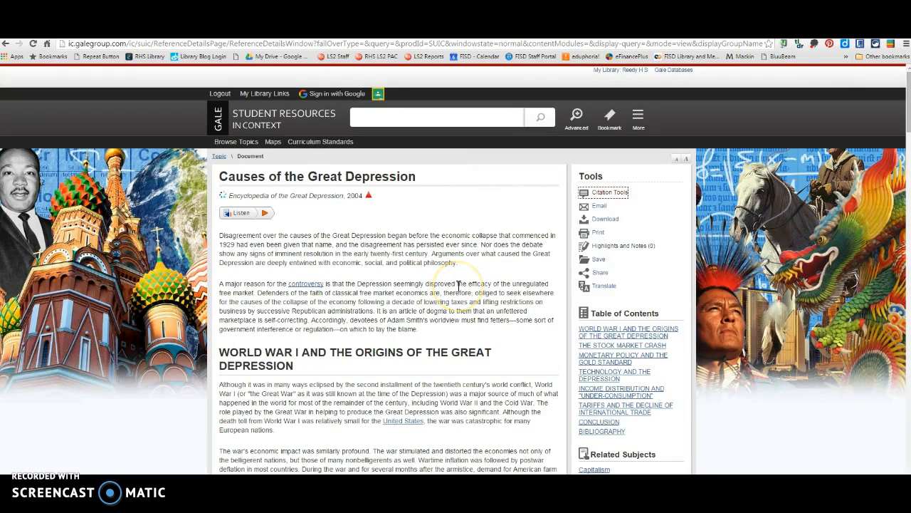
mouse_move(512, 235)
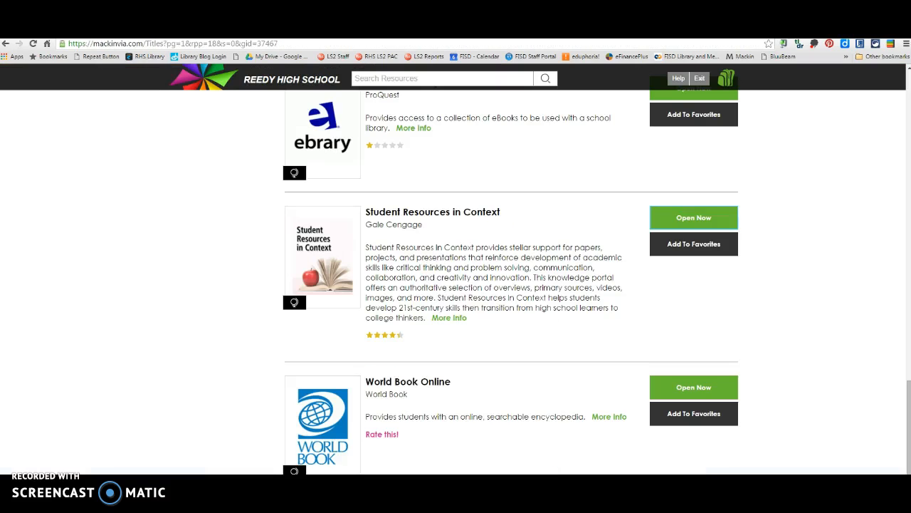
Step: Scroll MackinVIA's resource list to Gale PowerSearch and launch it
scroll(up, 3)
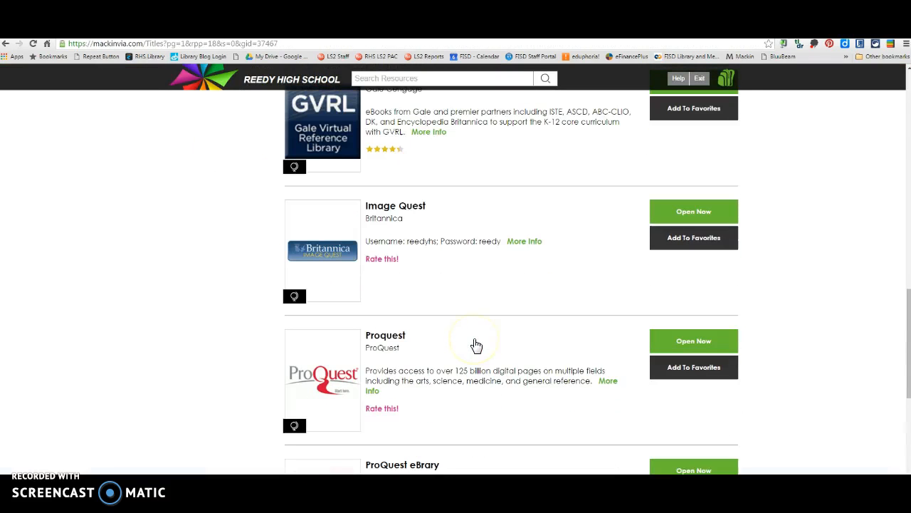
scroll(up, 3)
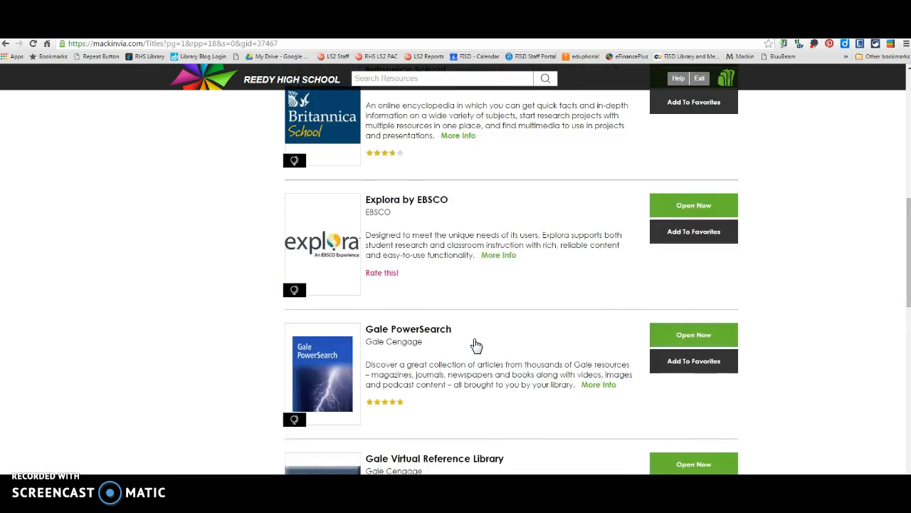
scroll(down, 3)
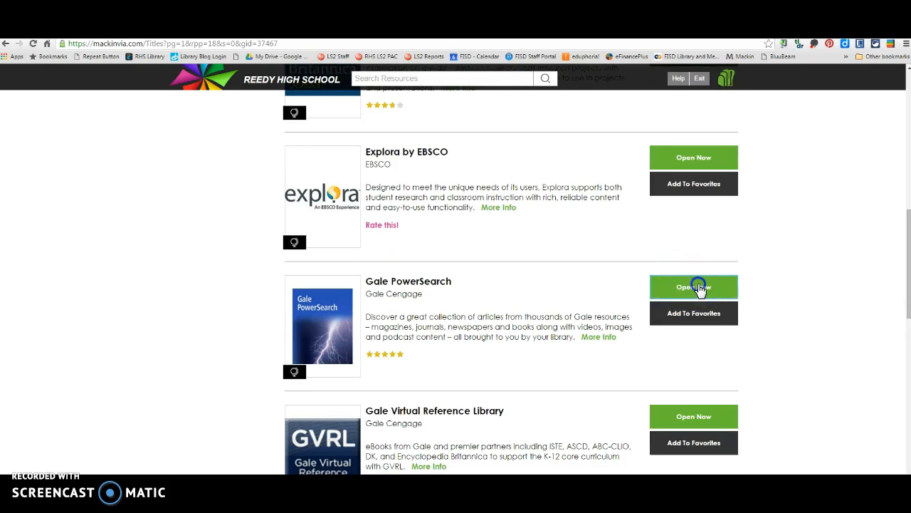
click(692, 287)
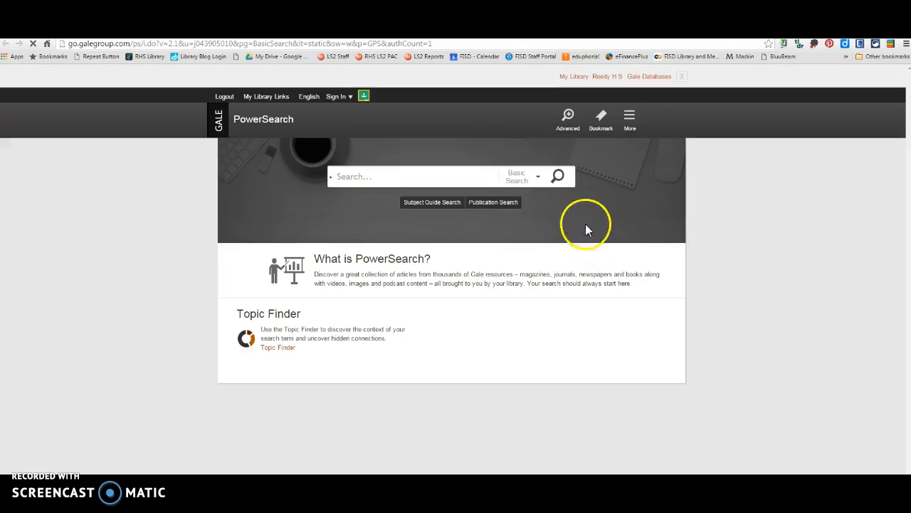
Step: Search Gale PowerSearch for 'Great Depression', then browse the search type options
text(Great Depression)
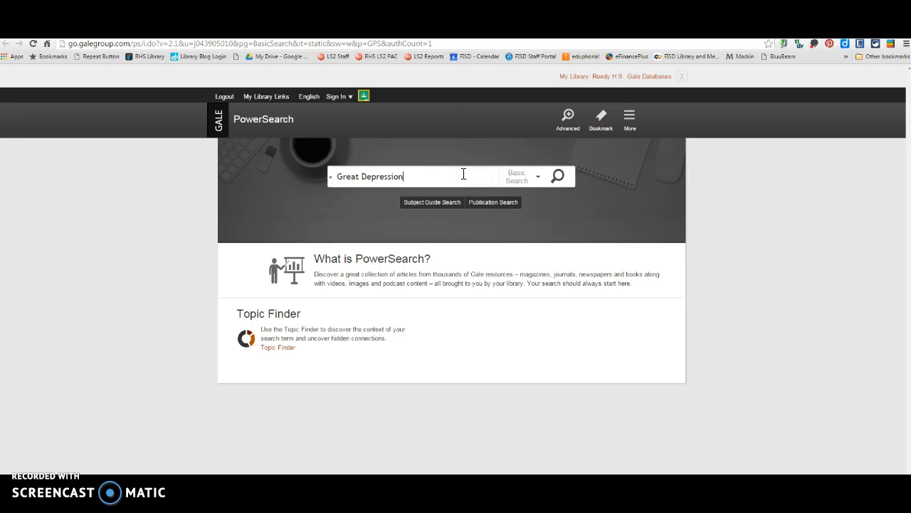
click(558, 176)
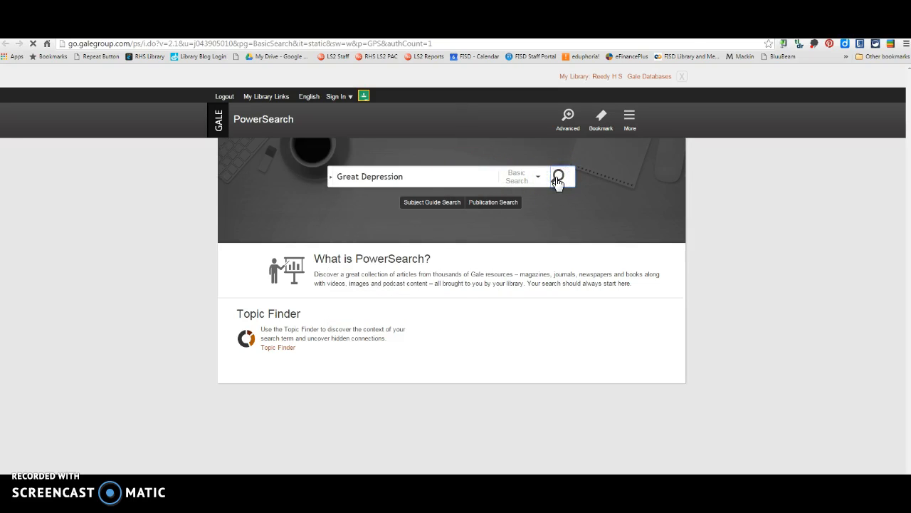
click(560, 176)
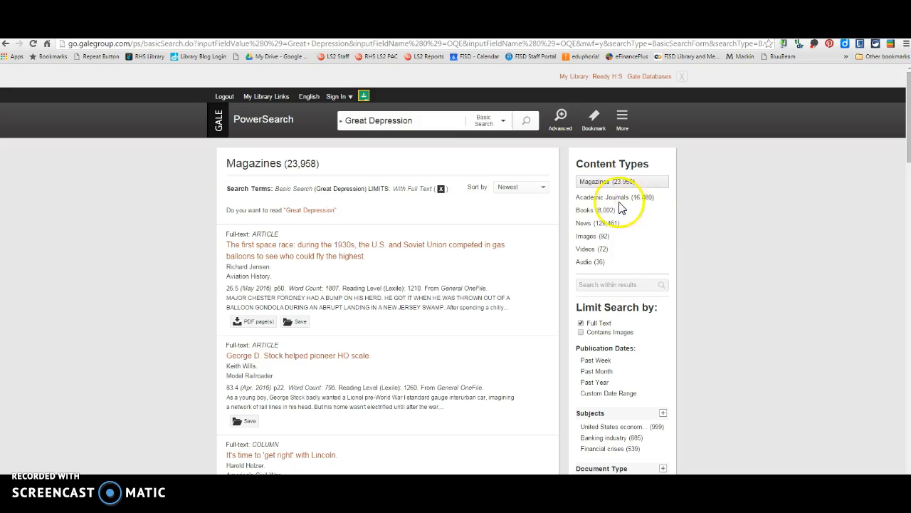
mouse_move(632, 203)
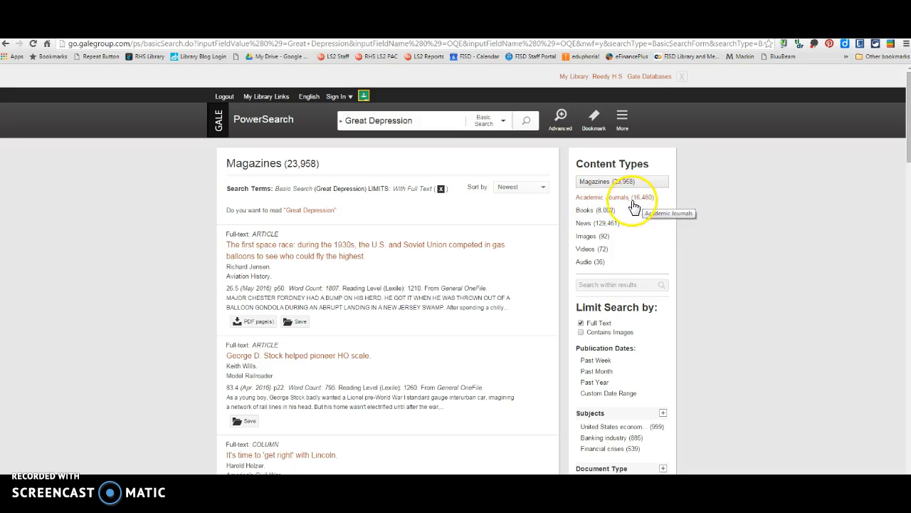
mouse_move(580, 226)
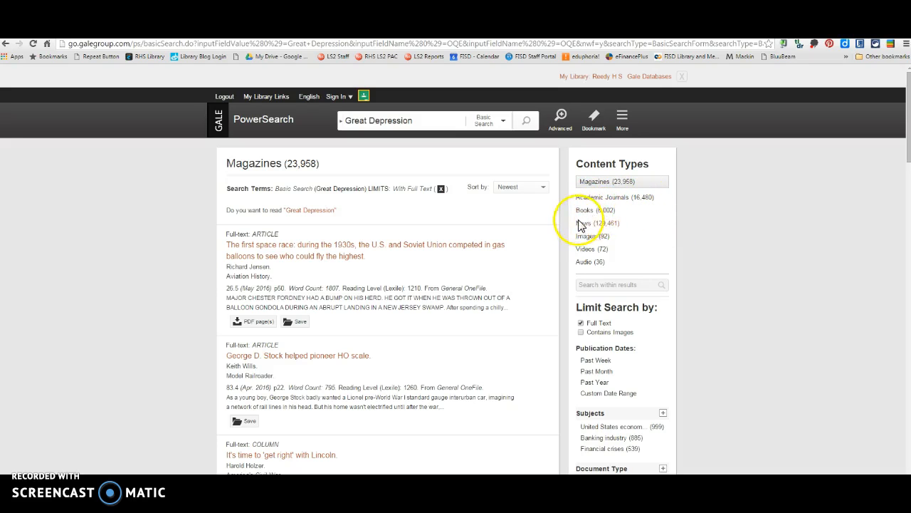
mouse_move(600, 233)
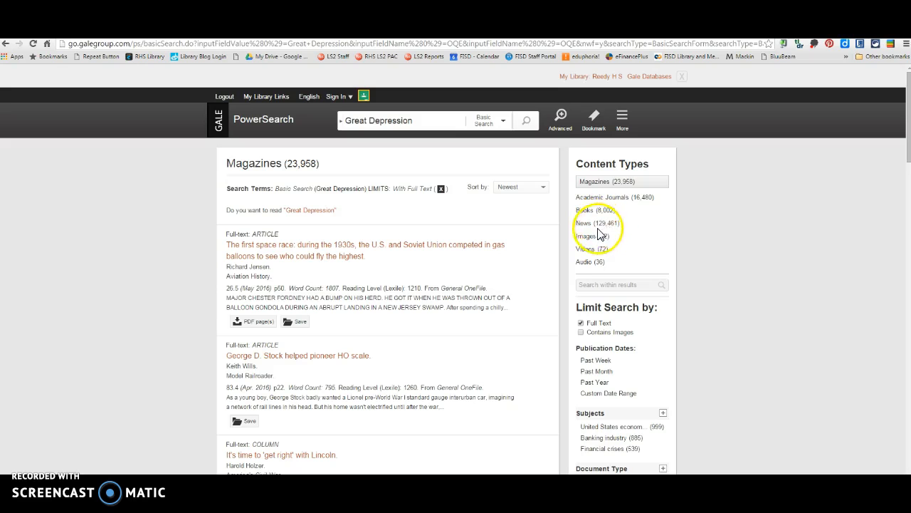
mouse_move(487, 135)
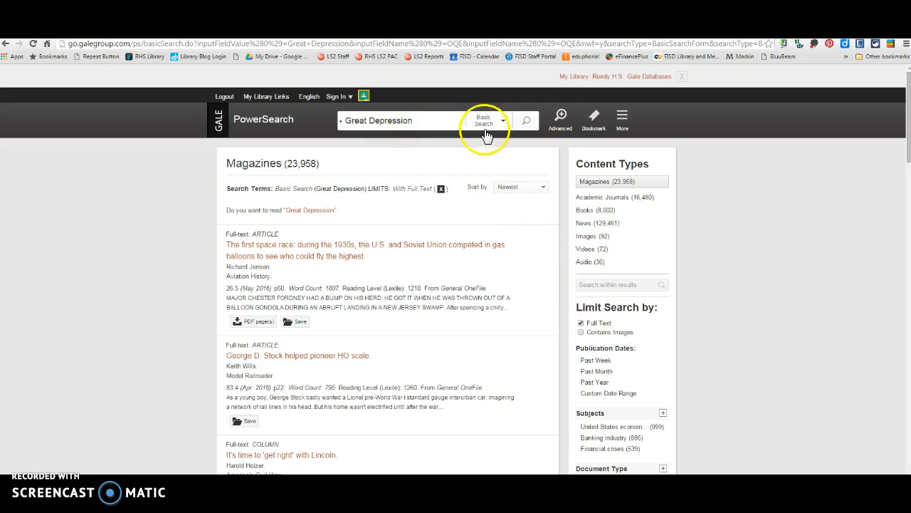
click(504, 120)
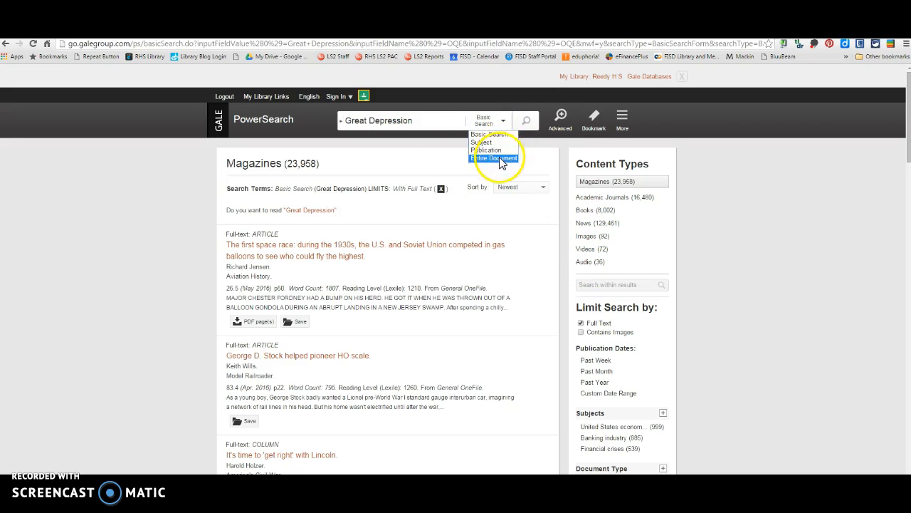
mouse_move(491, 135)
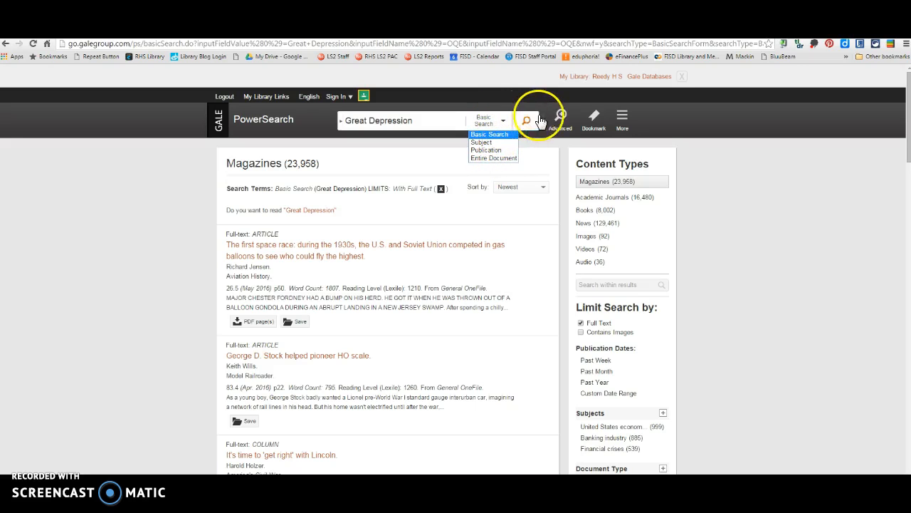
click(561, 118)
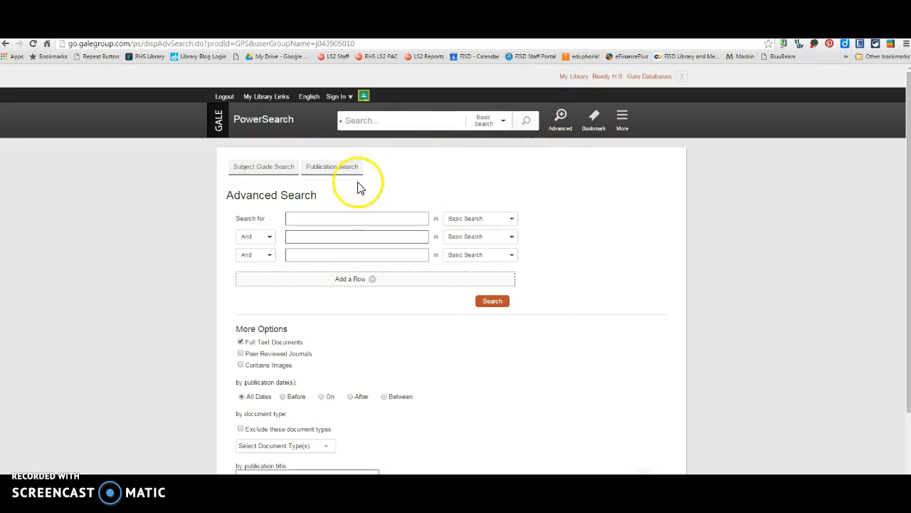
mouse_move(310, 140)
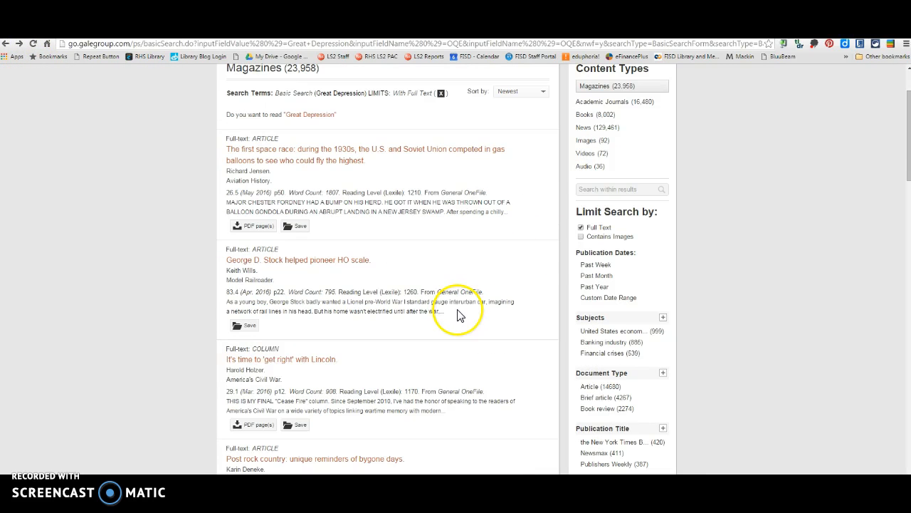
Step: View the Lincoln column's APA citation, then launch Explora by EBSCO from MackinVIA
click(281, 359)
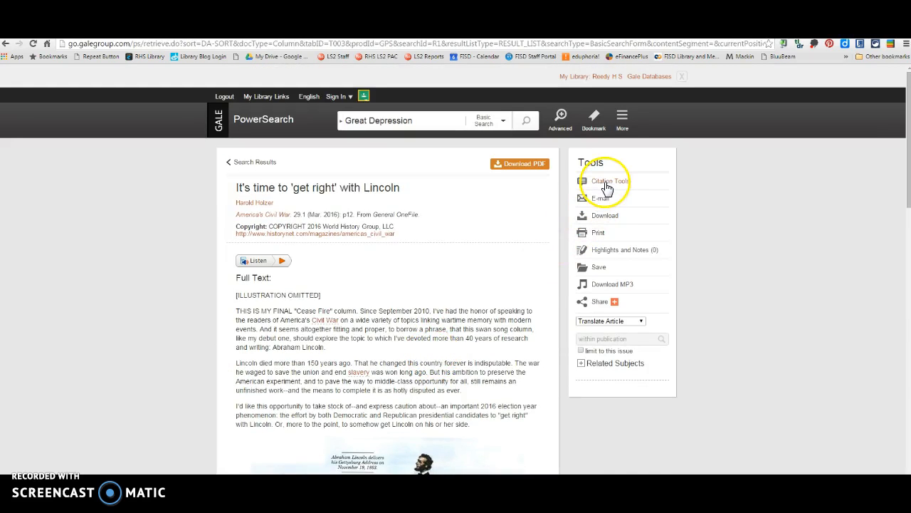
click(609, 180)
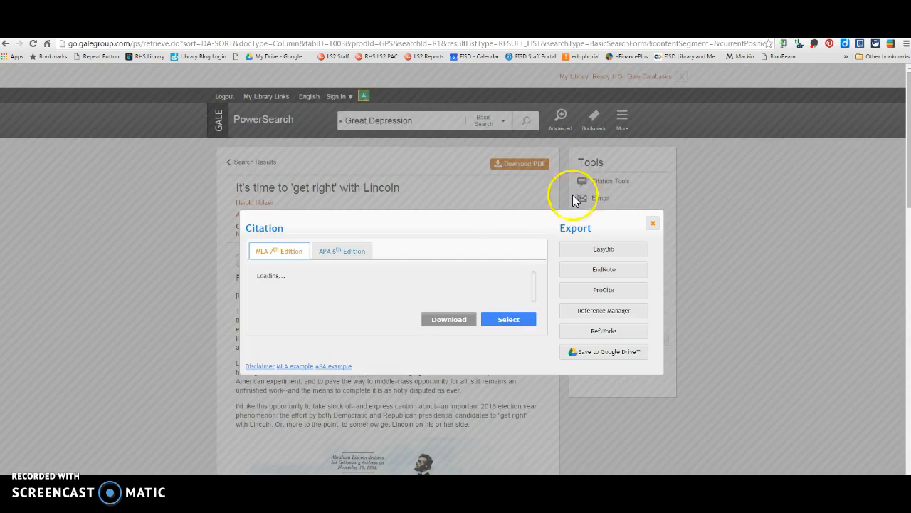
click(342, 251)
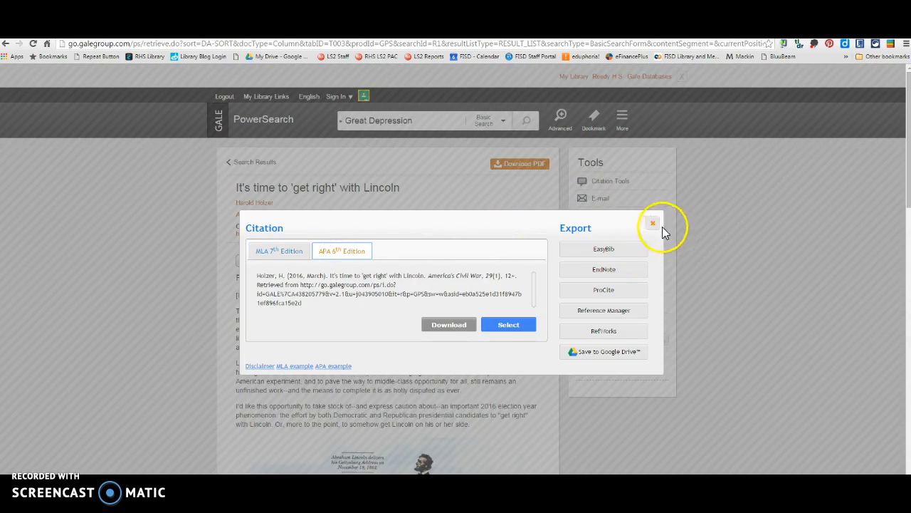
click(652, 222)
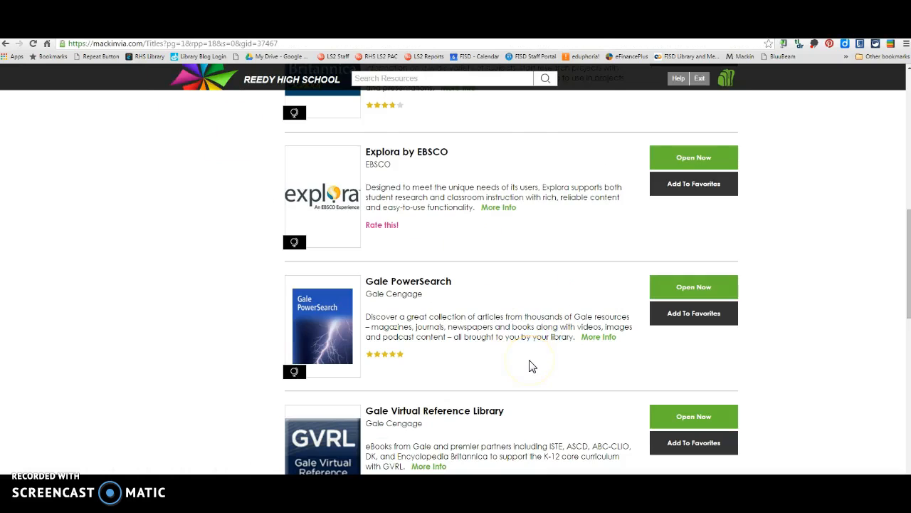
click(693, 286)
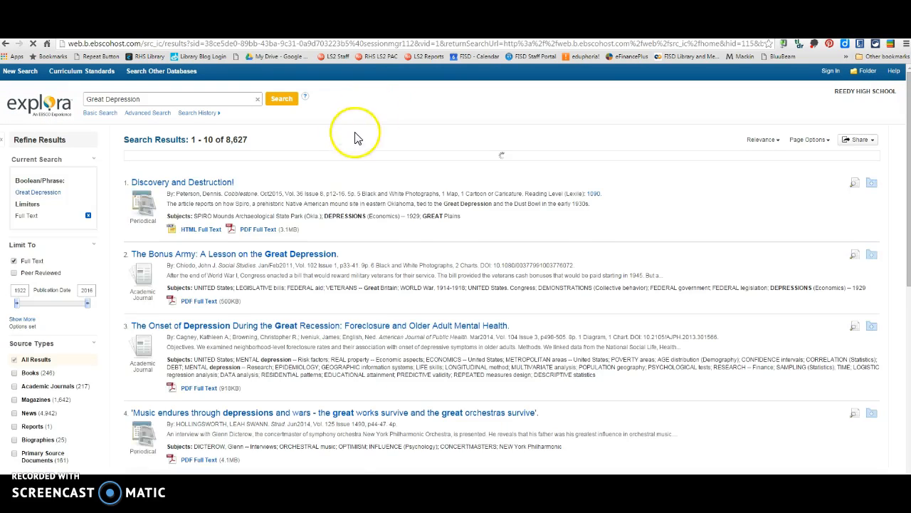
scroll(down, 3)
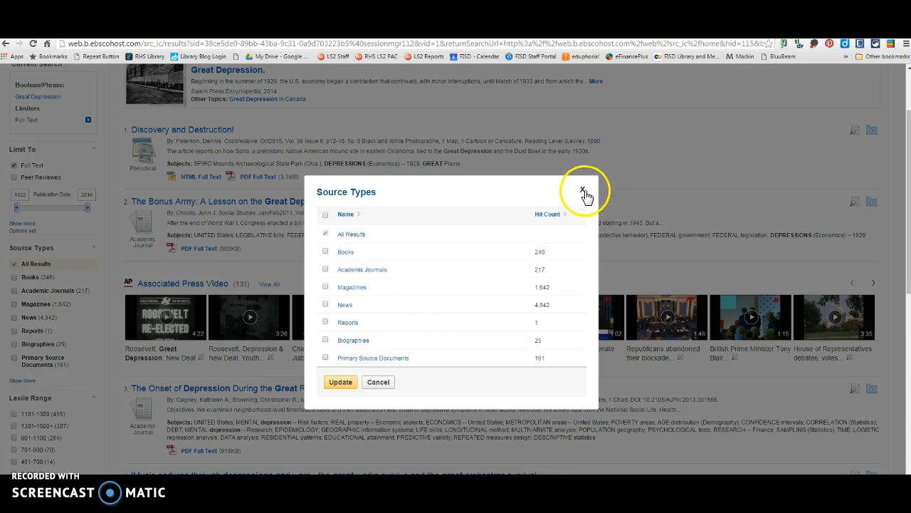
click(583, 191)
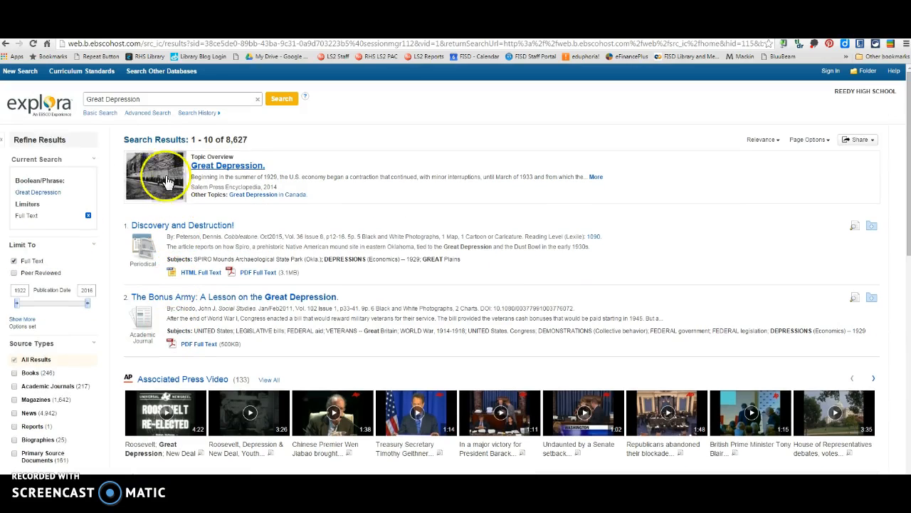
mouse_move(208, 155)
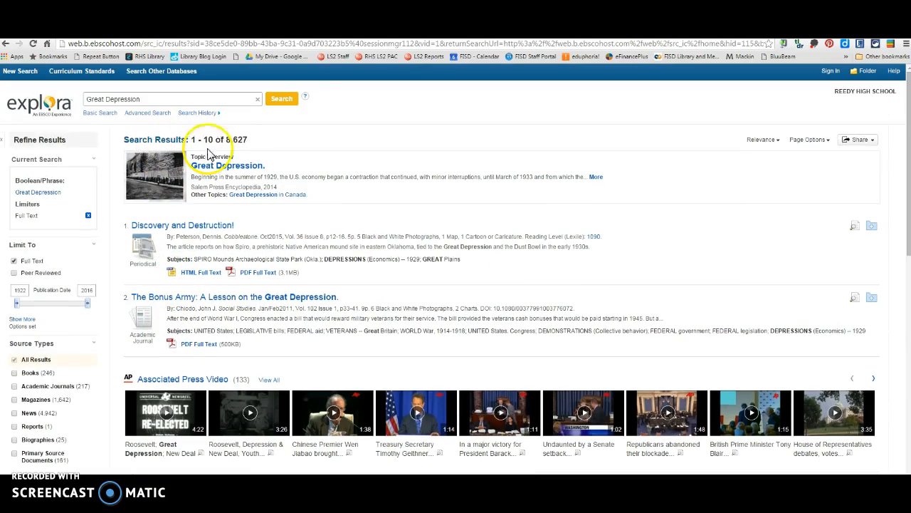
mouse_move(158, 242)
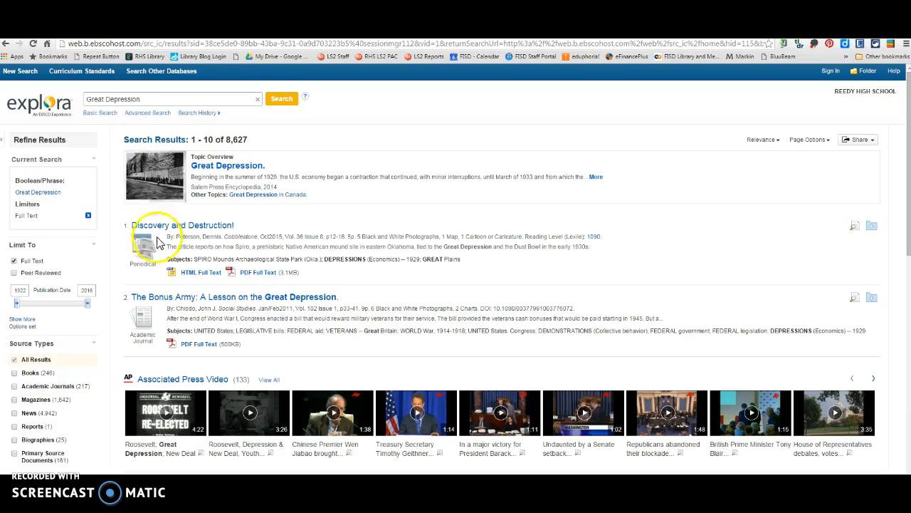
mouse_move(217, 299)
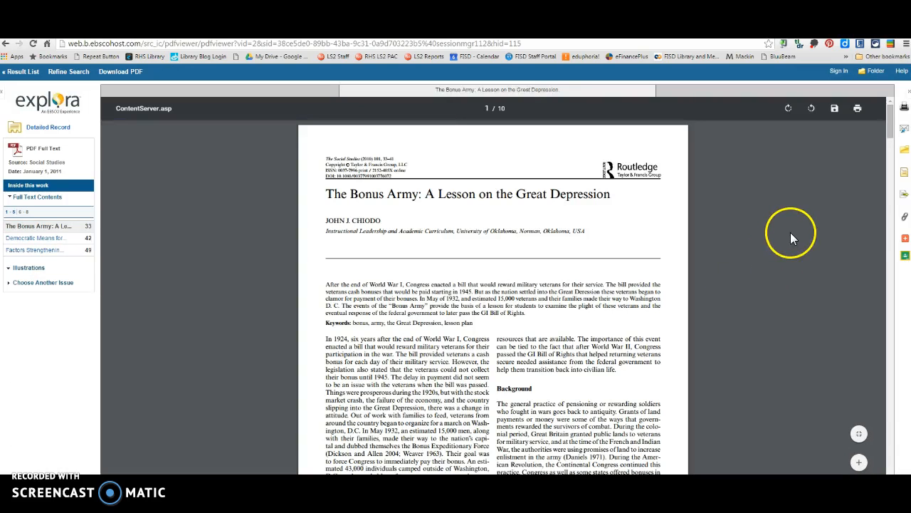
mouse_move(905, 198)
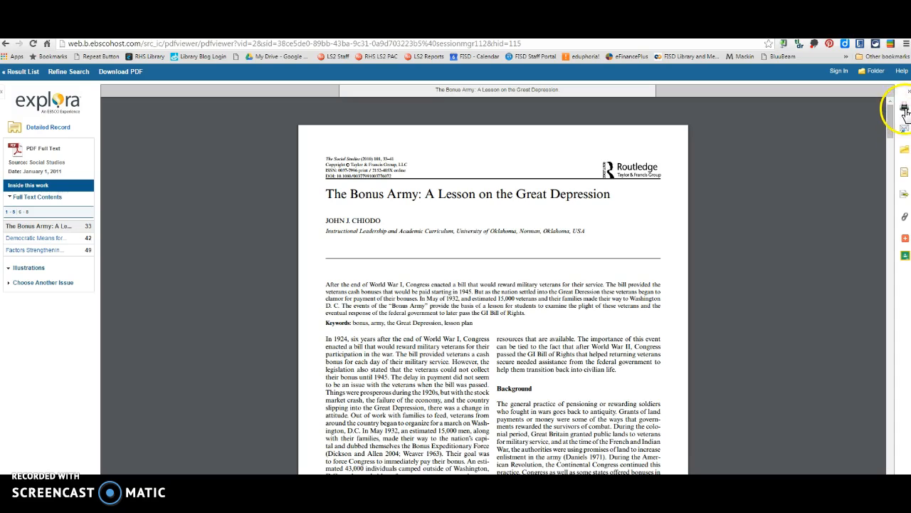
mouse_move(765, 195)
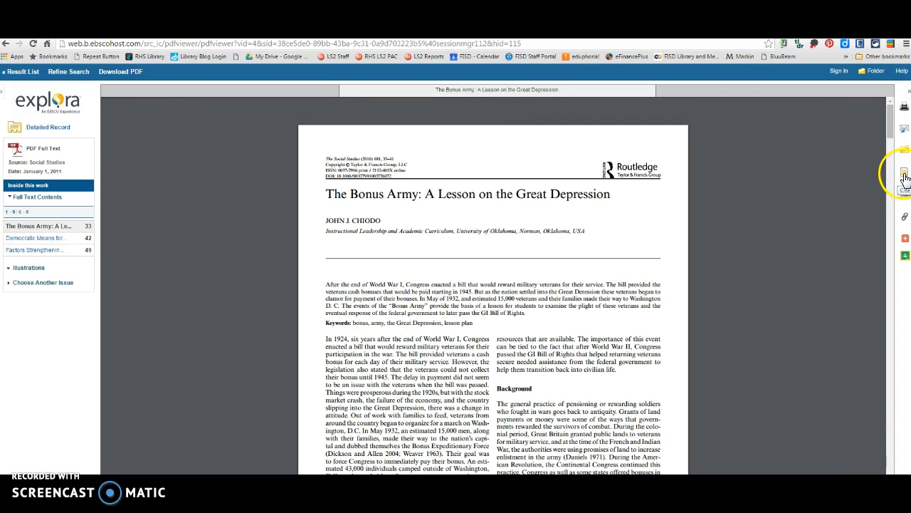
Step: Show The Bonus Army article's Citation Format list with ABNT, AMA and APA entries
click(904, 176)
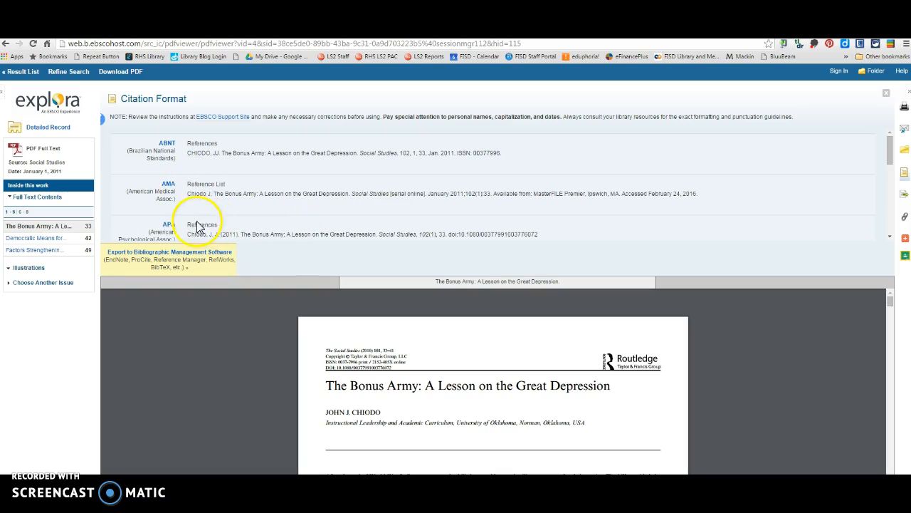
mouse_move(401, 234)
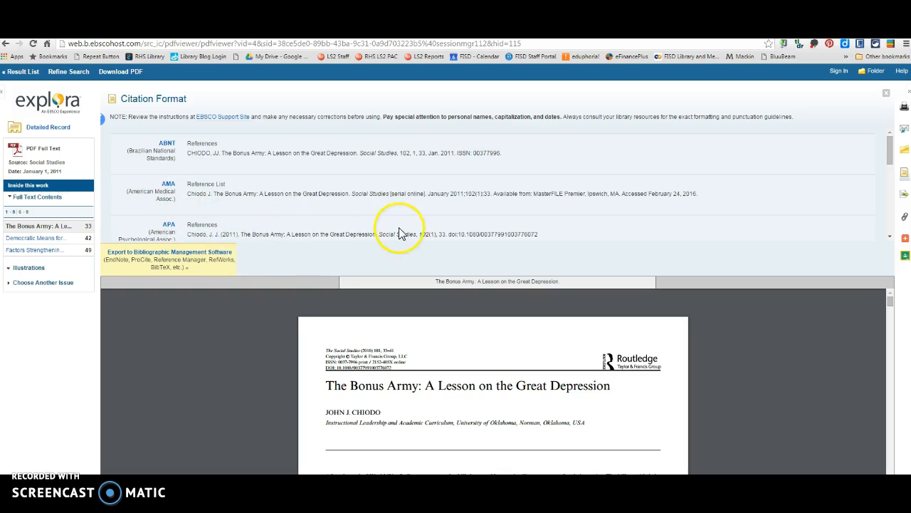
mouse_move(888, 95)
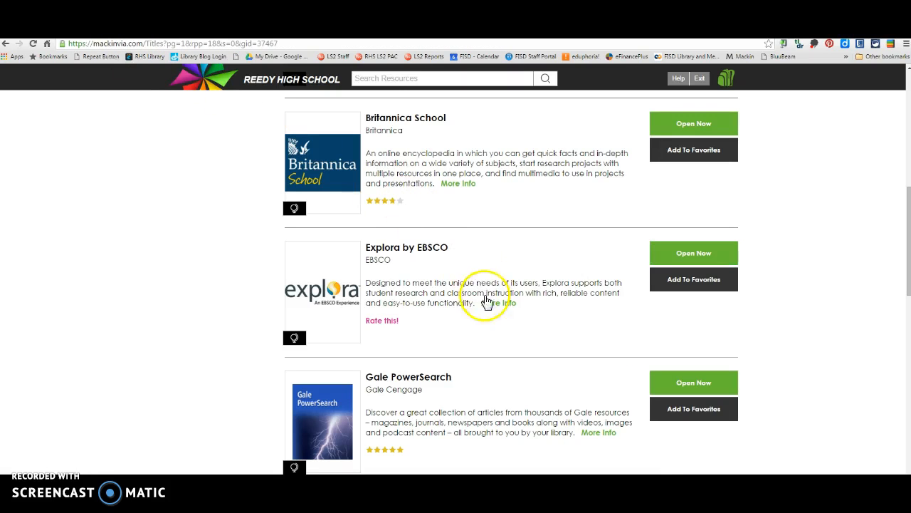
Step: Scroll down MackinVIA's resource list and launch Gale Virtual Reference Library
scroll(down, 3)
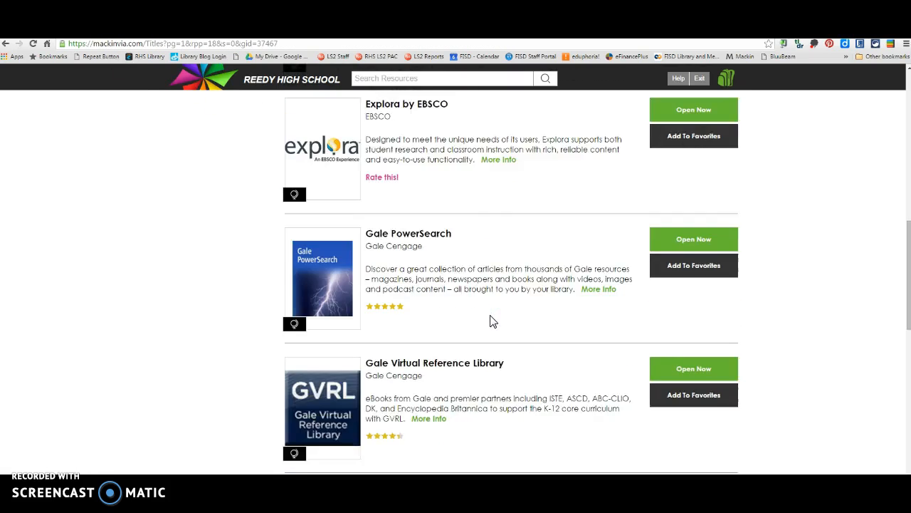
scroll(down, 3)
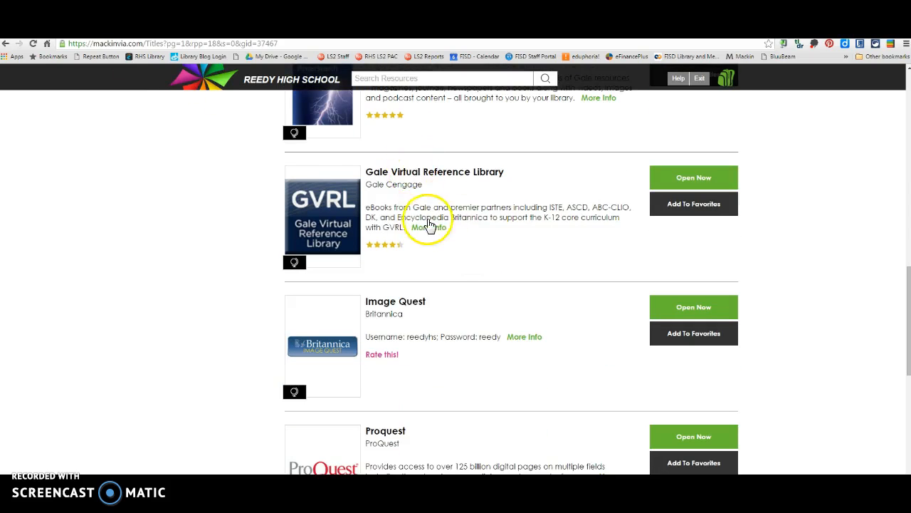
scroll(down, 3)
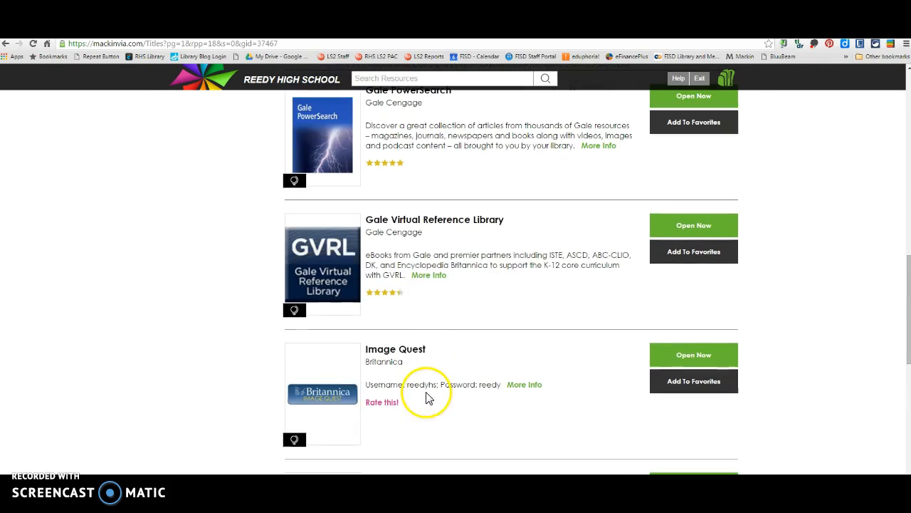
click(693, 355)
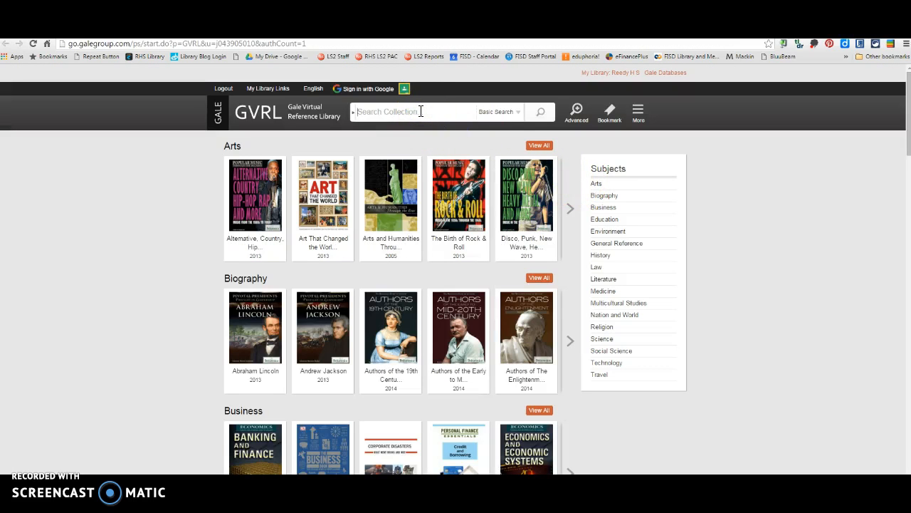
Step: Search the collection for 'Great Depression' and scroll the 6,980 results
text(Great Depression)
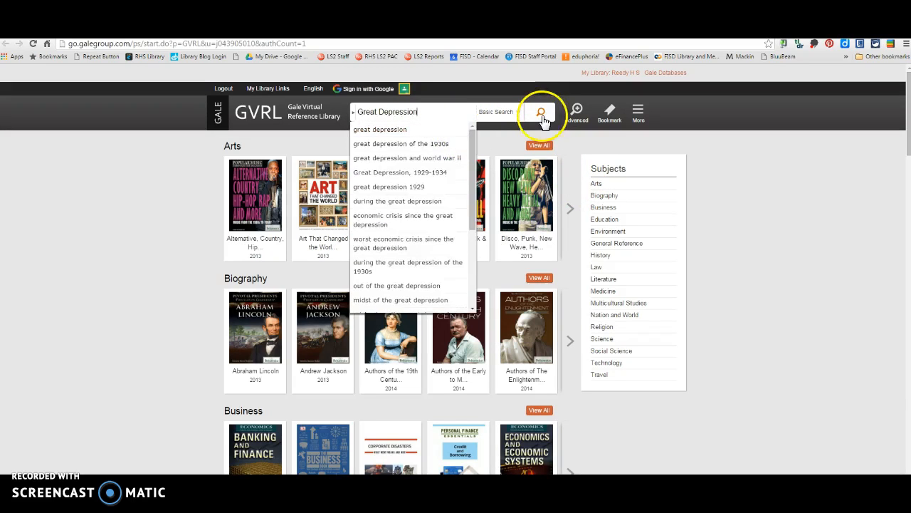
click(539, 112)
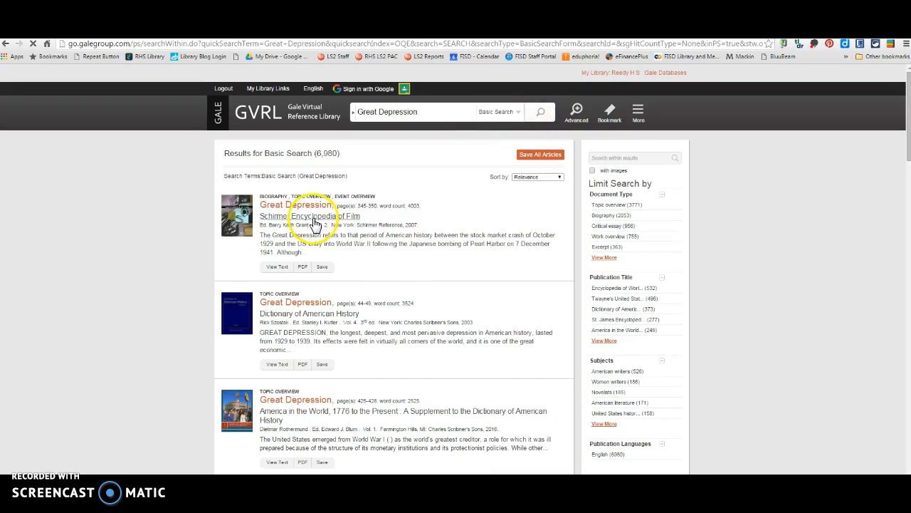
mouse_move(379, 391)
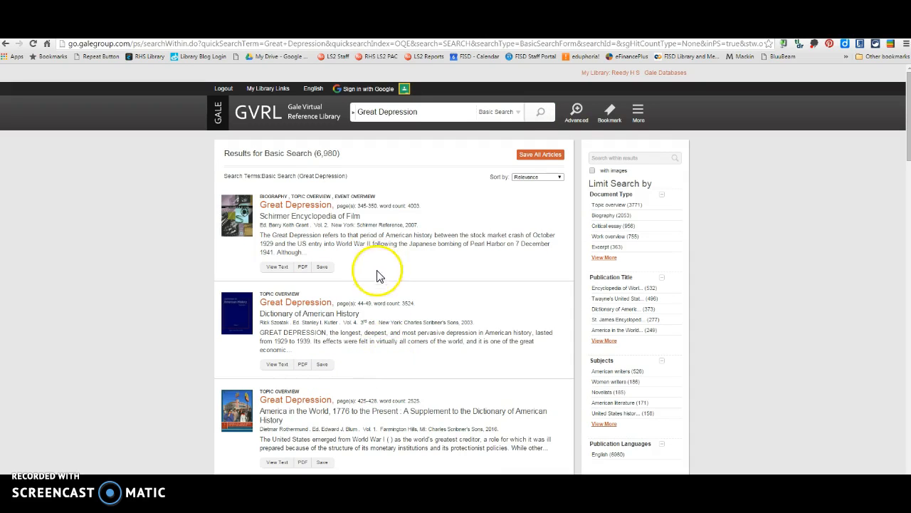
mouse_move(362, 209)
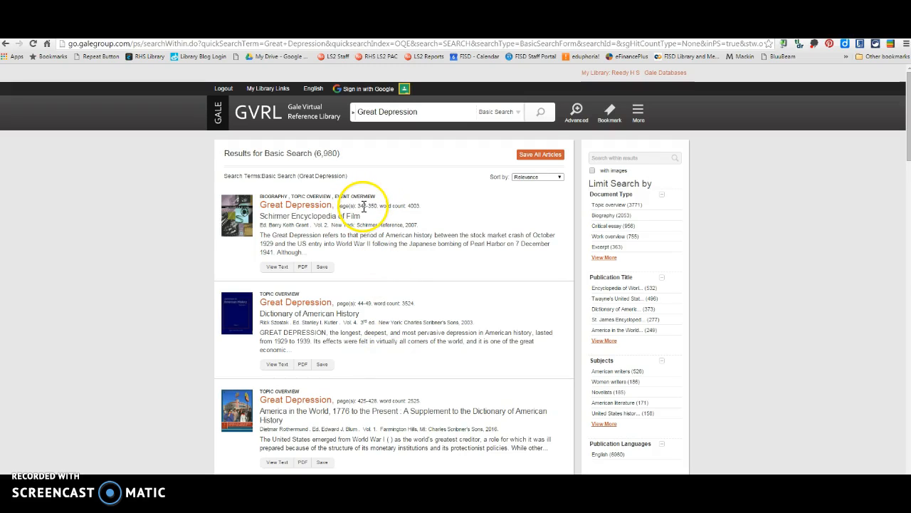
mouse_move(369, 216)
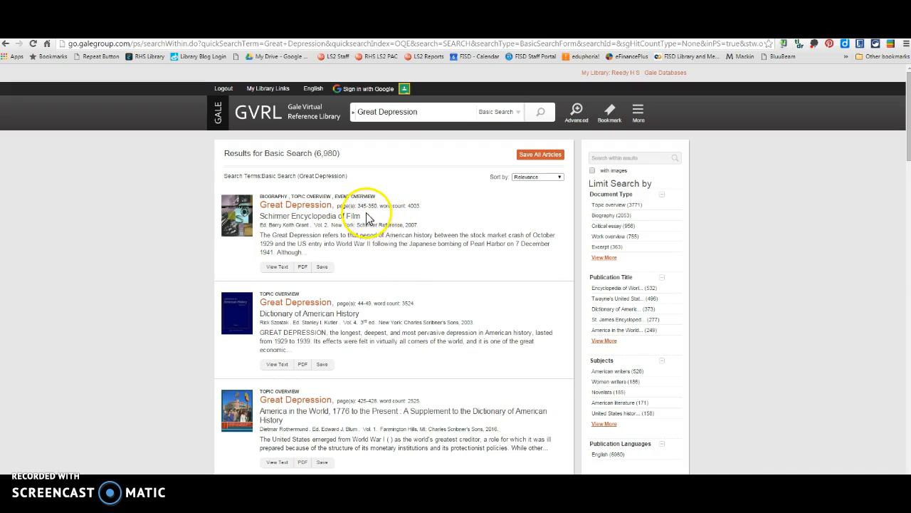
mouse_move(404, 302)
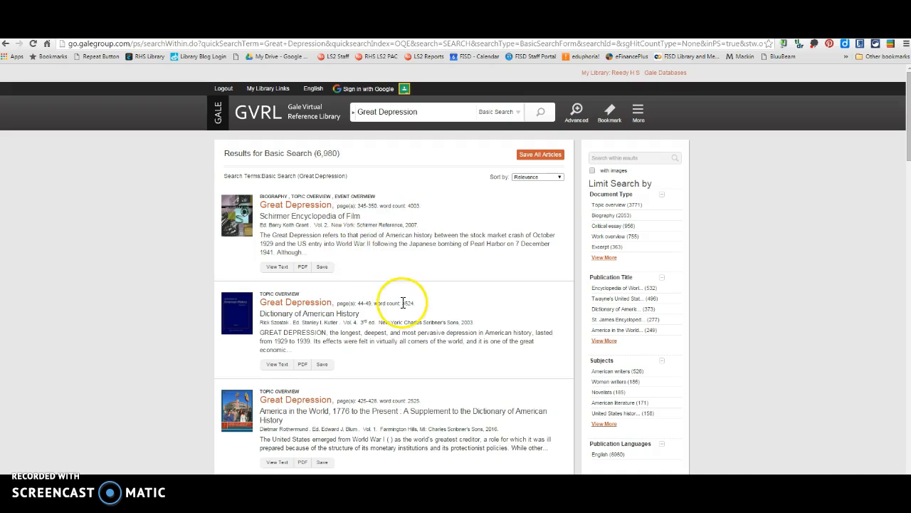
scroll(down, 3)
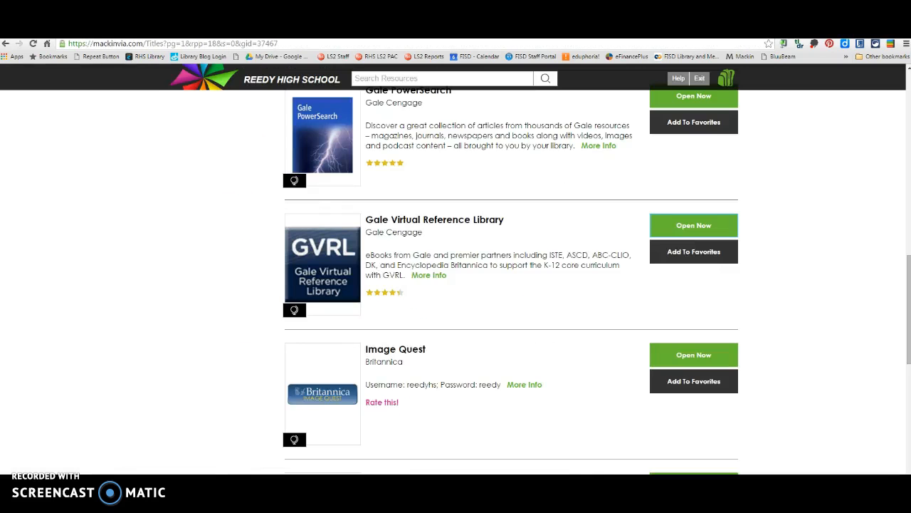
scroll(down, 3)
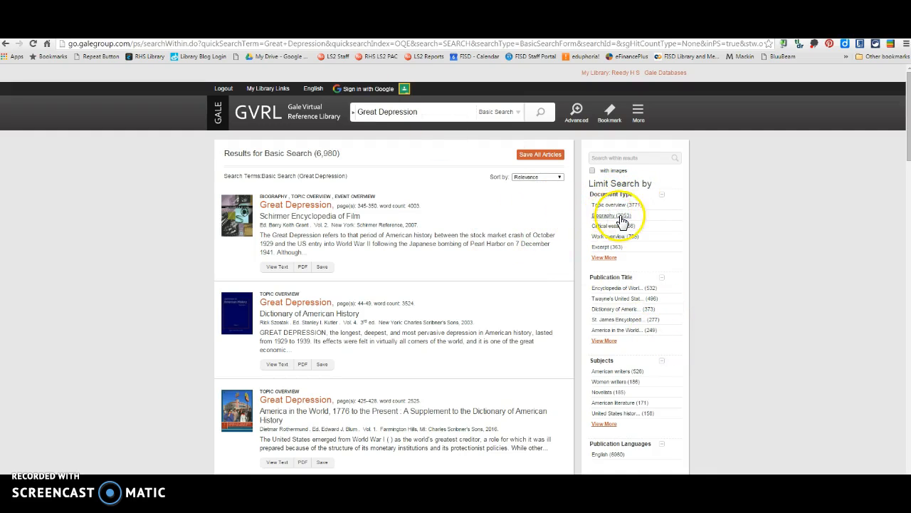
mouse_move(620, 294)
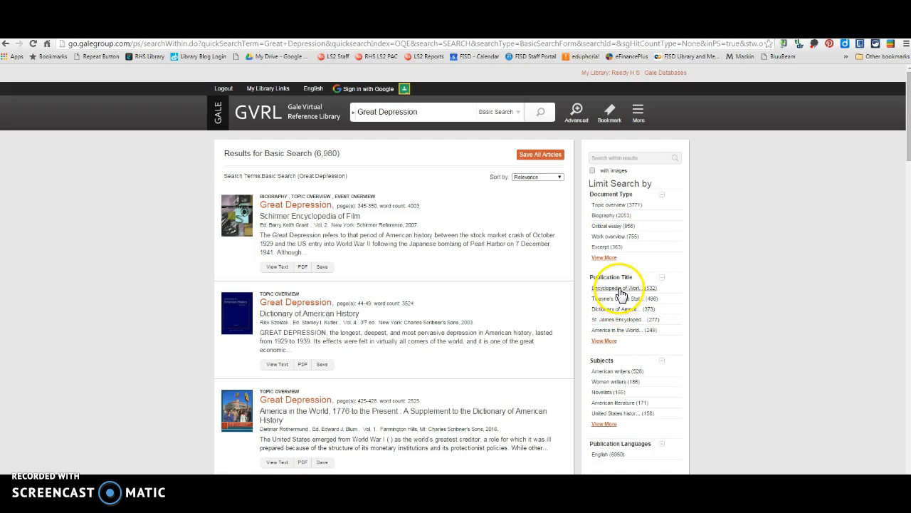
scroll(down, 3)
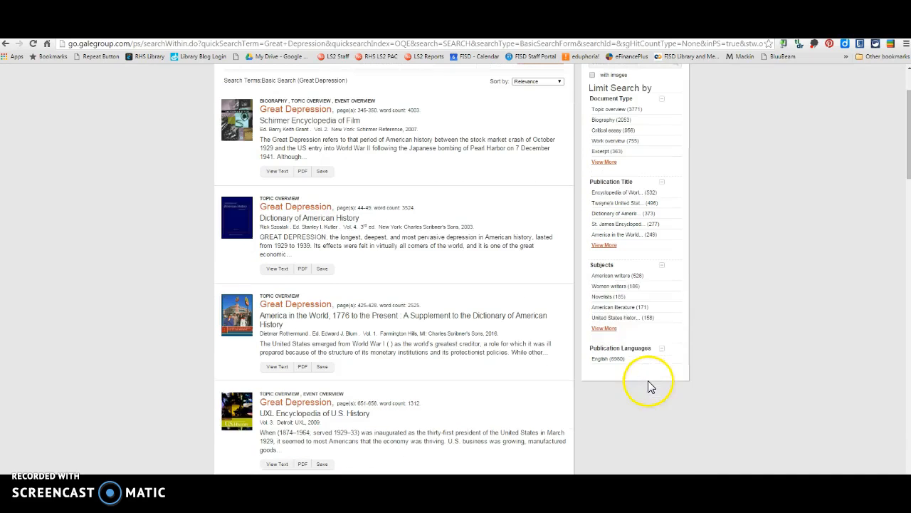
scroll(up, 3)
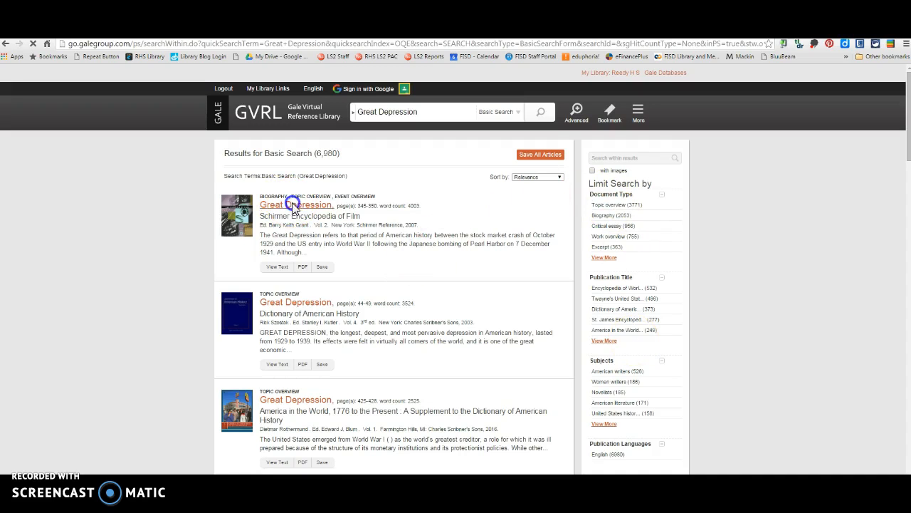
Step: Open the Schirmer Encyclopedia of Film article and view its APA 6th Edition citation
click(296, 204)
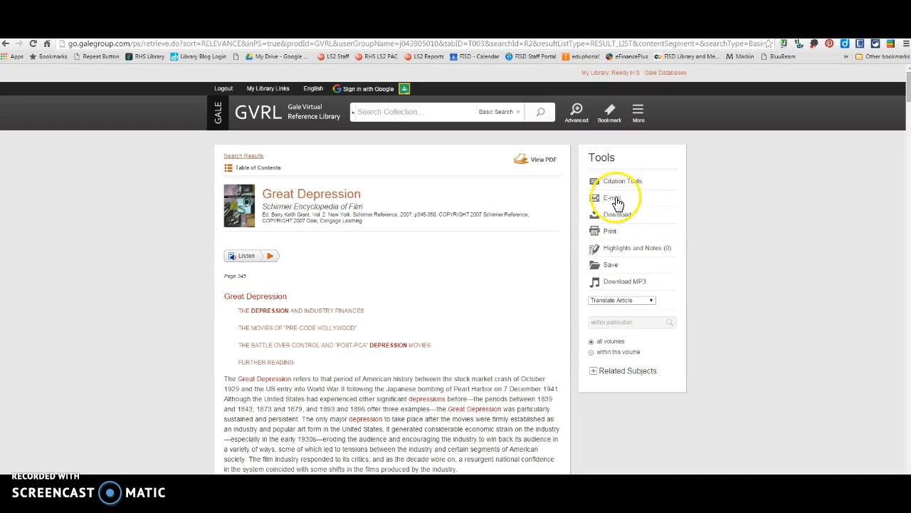
mouse_move(450, 150)
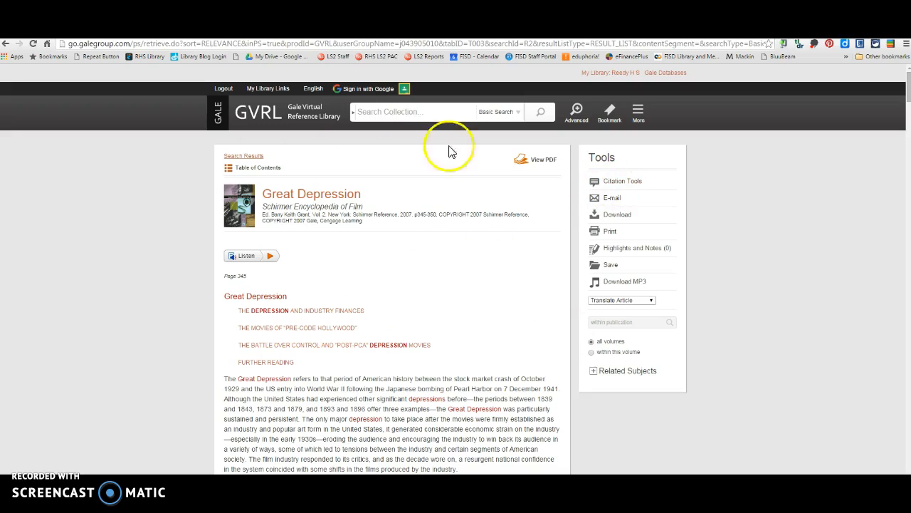
click(621, 181)
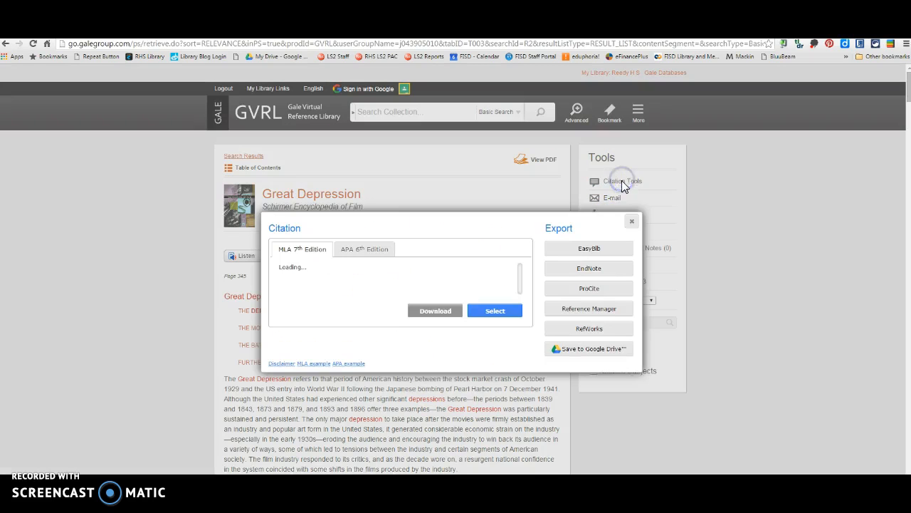
click(364, 249)
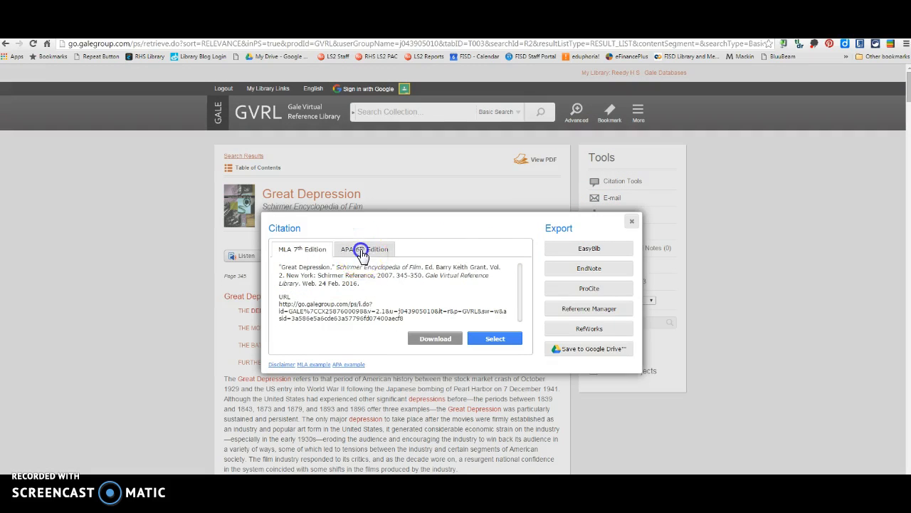
click(364, 249)
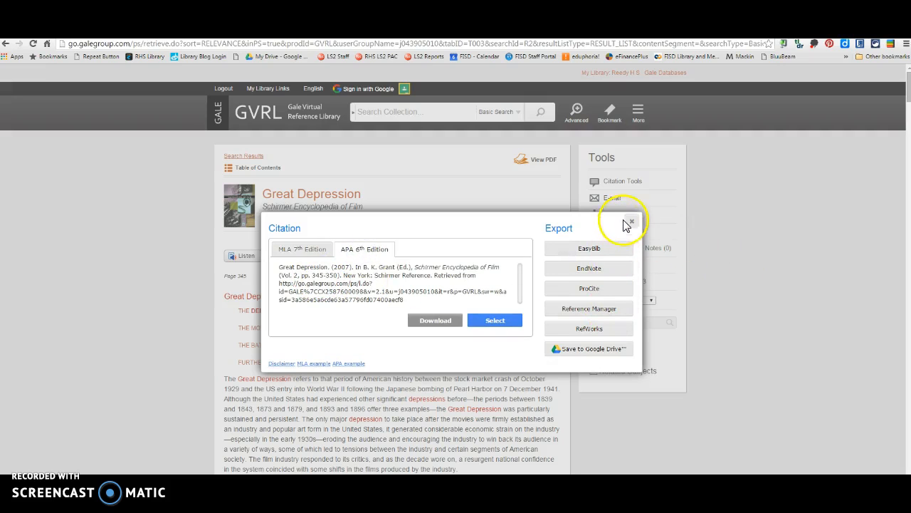
click(630, 222)
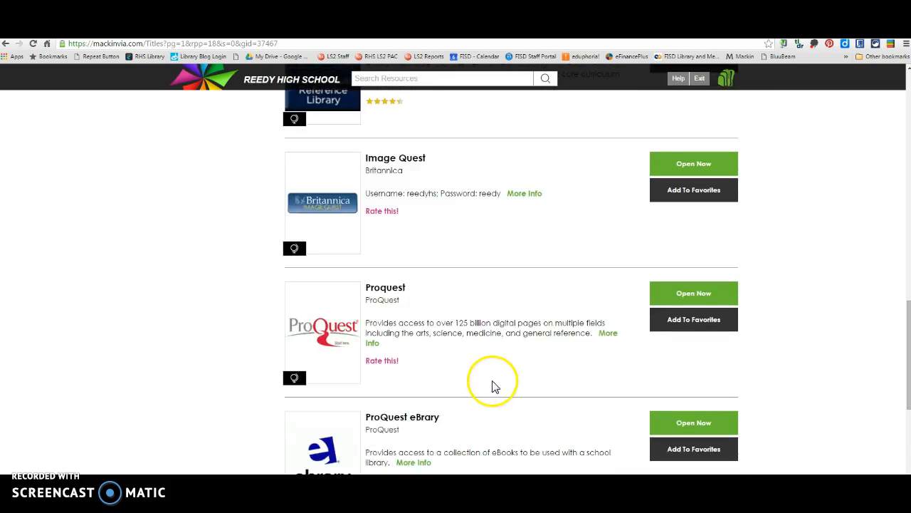
Step: Scroll the AP World History resource list to ABC-CLIO and launch its databases
scroll(down, 3)
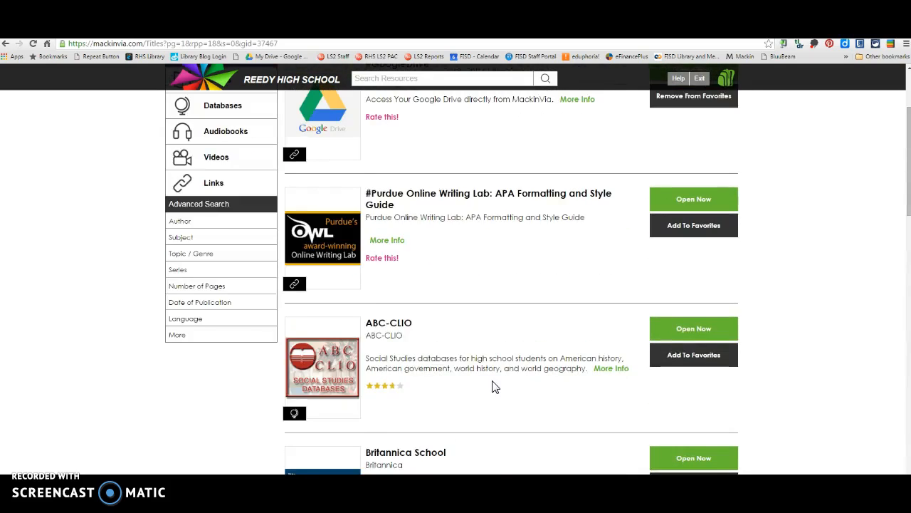
scroll(up, 3)
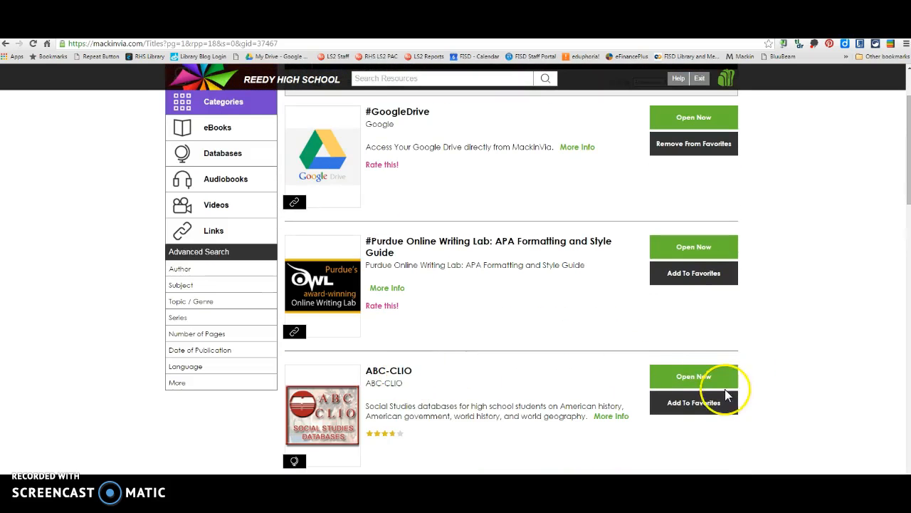
click(693, 376)
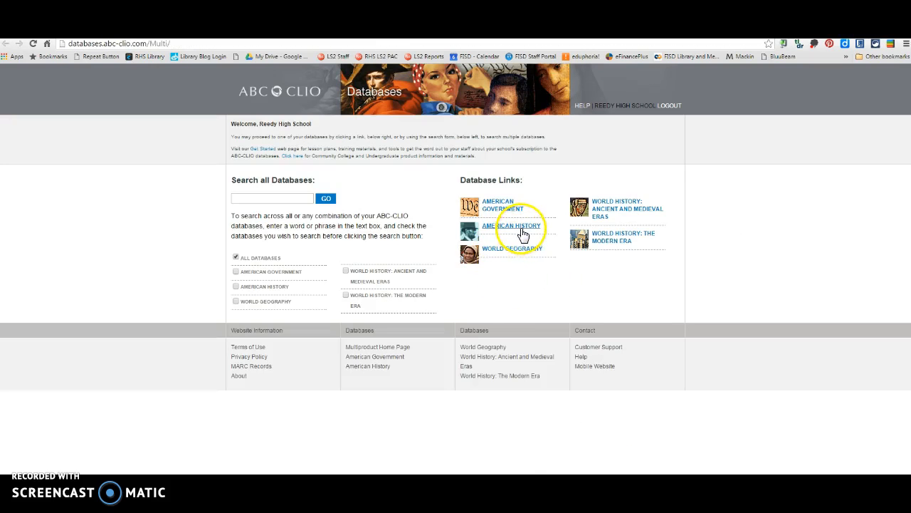
Step: Search the American History database for 'Great Depression' and open the top reference article
click(512, 225)
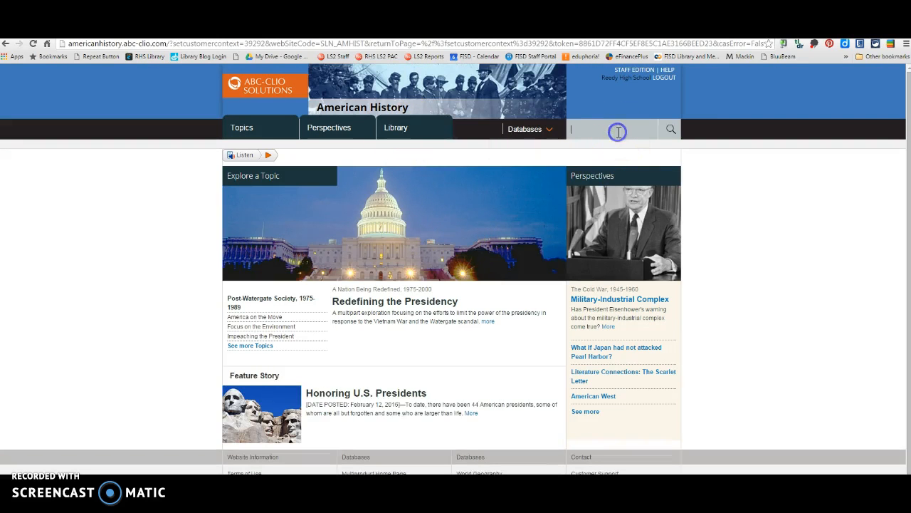
text(Great Depression)
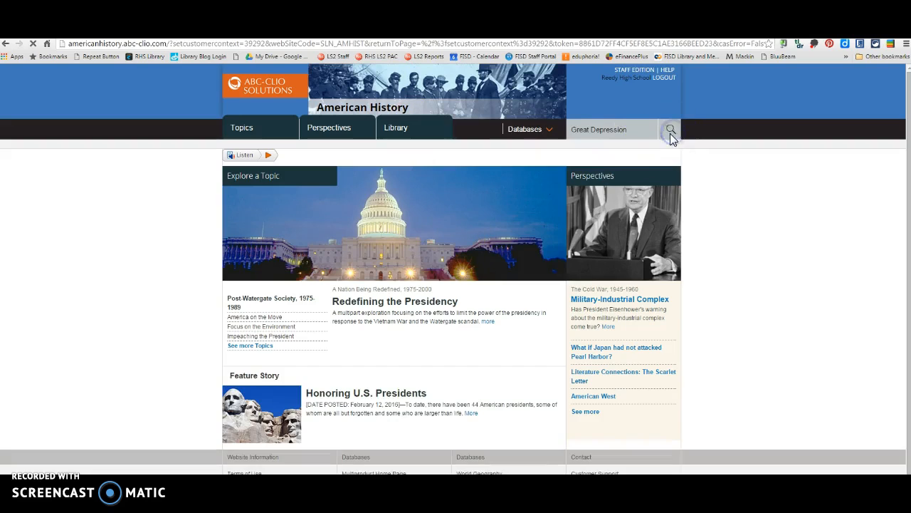
click(669, 129)
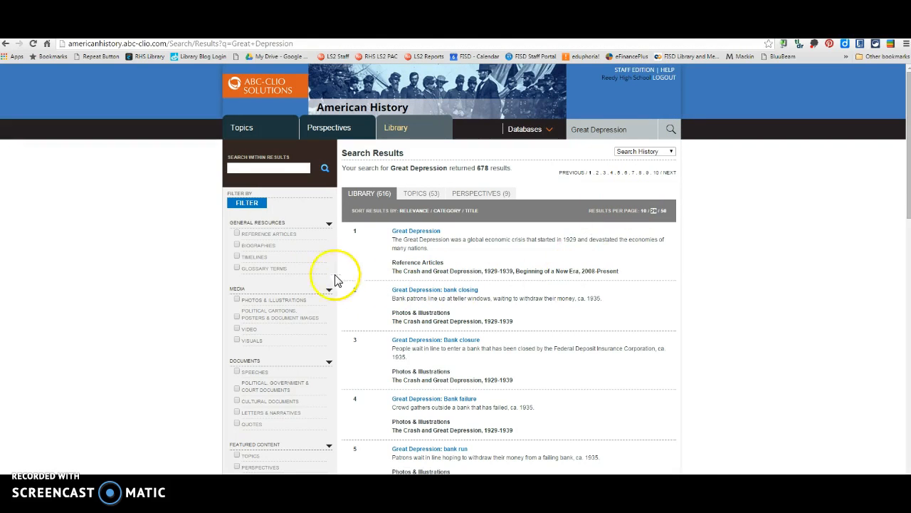
mouse_move(244, 238)
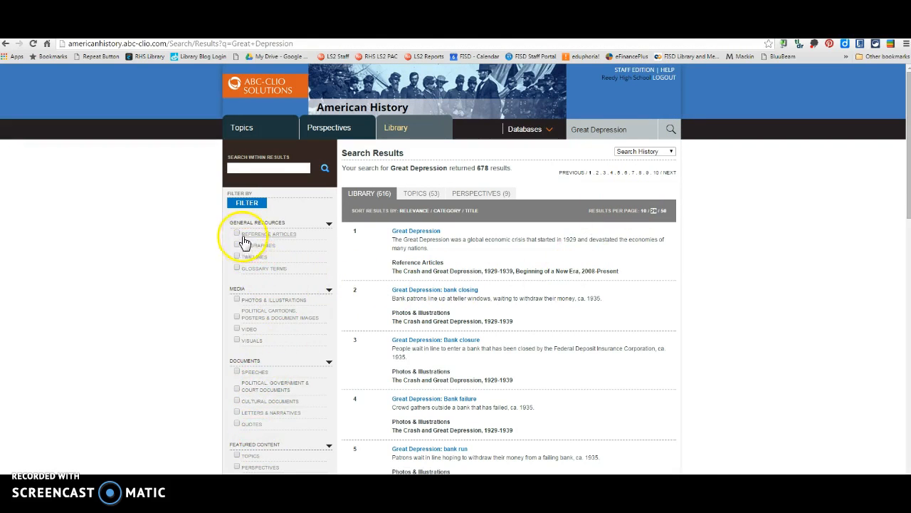
mouse_move(260, 270)
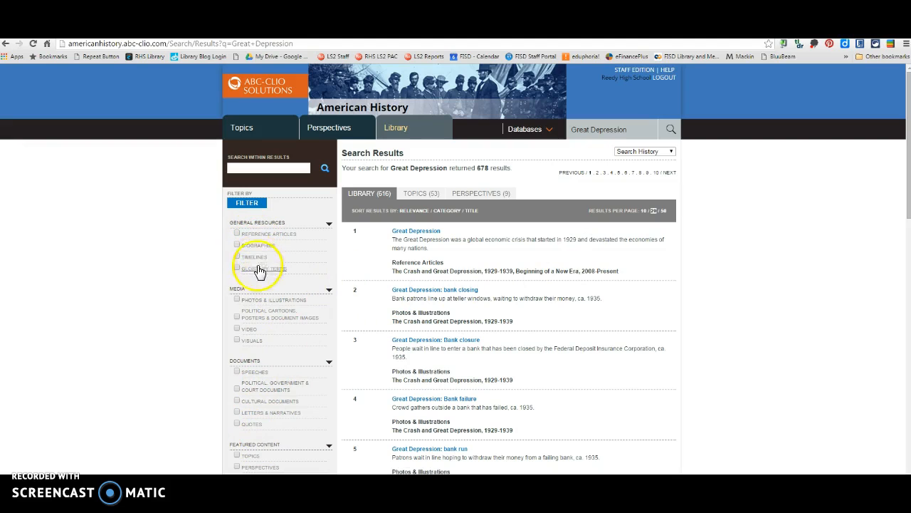
mouse_move(260, 324)
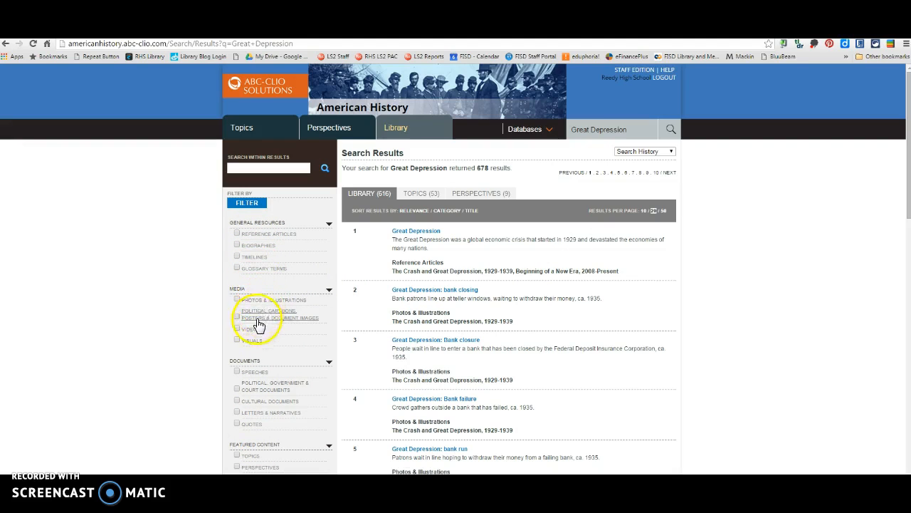
scroll(down, 3)
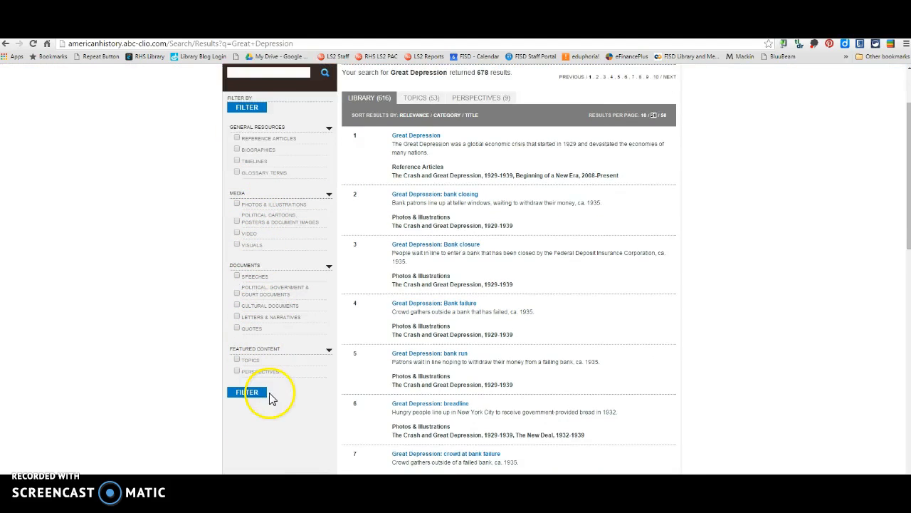
scroll(up, 3)
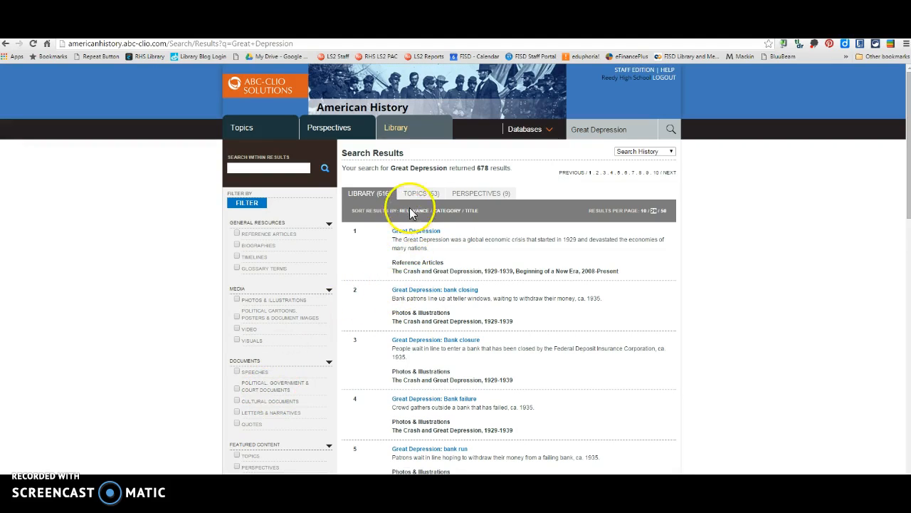
click(416, 230)
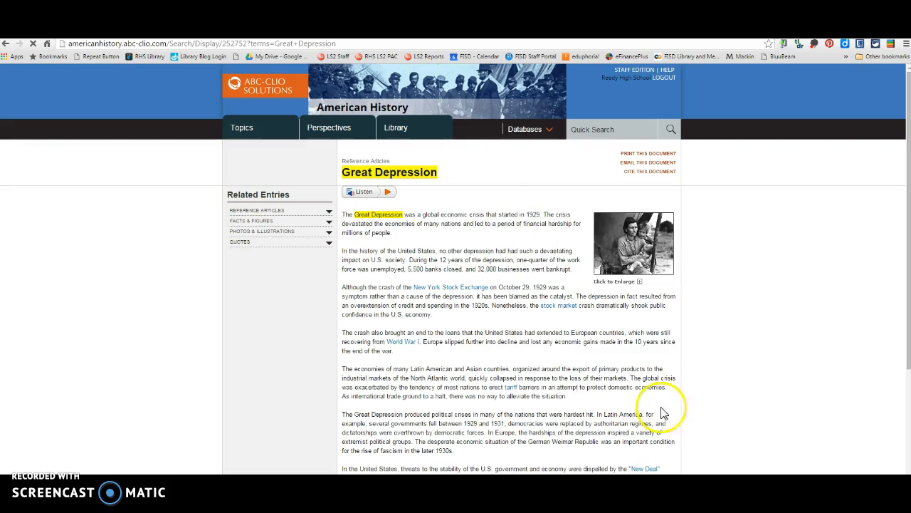
Step: Show the APA, Chicago and MLA citations for ABC-CLIO's Great Depression article, then close them
click(659, 172)
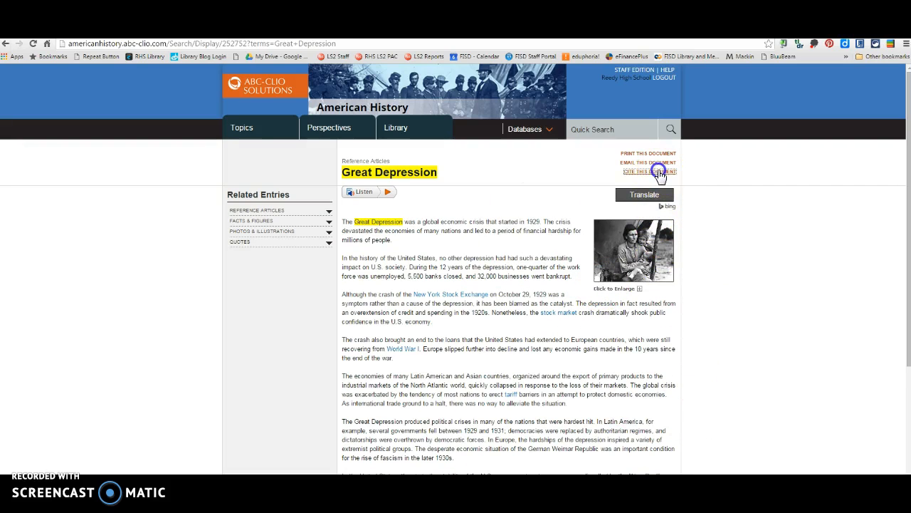
click(649, 171)
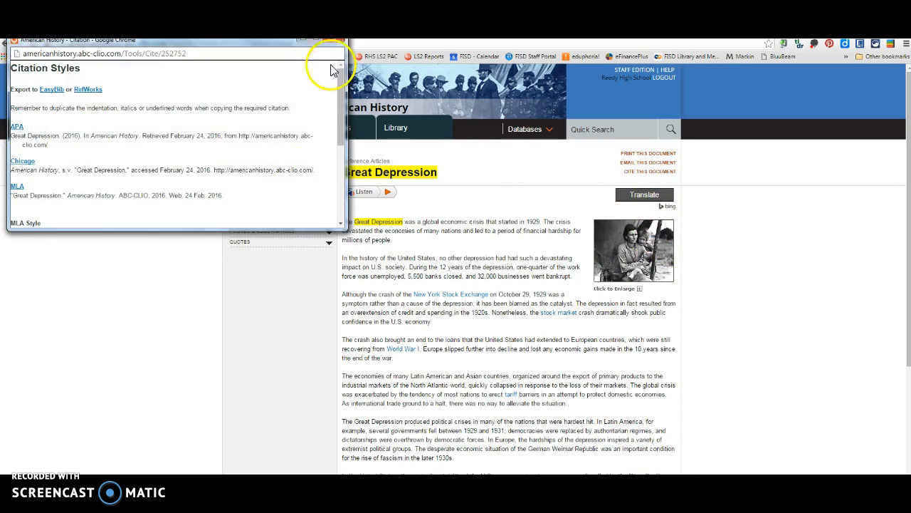
click(335, 68)
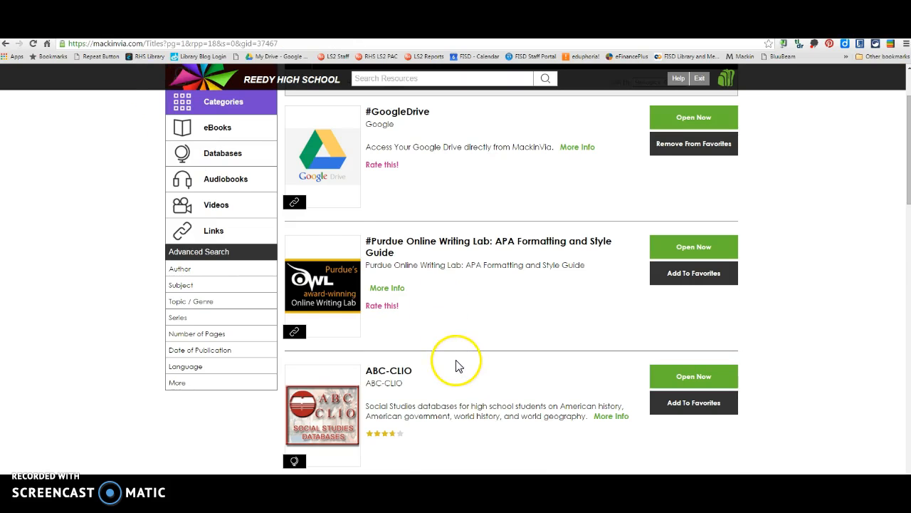
scroll(up, 3)
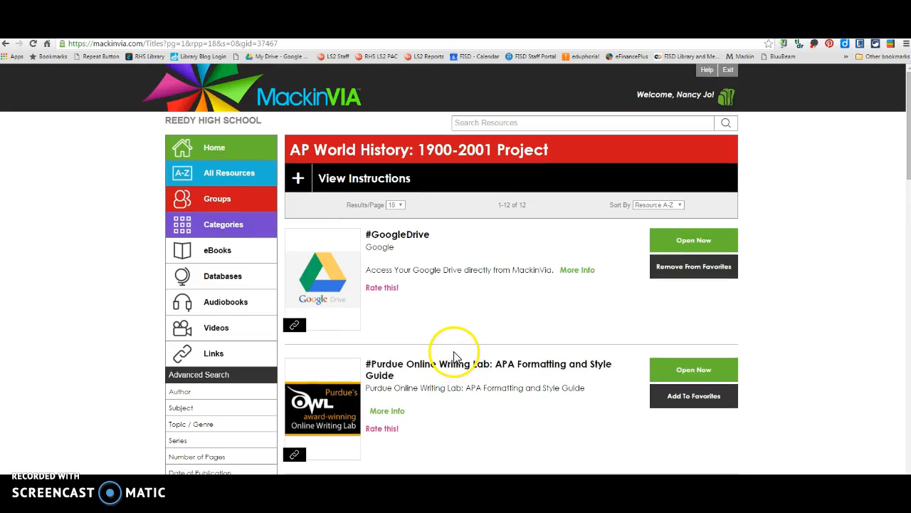
scroll(down, 3)
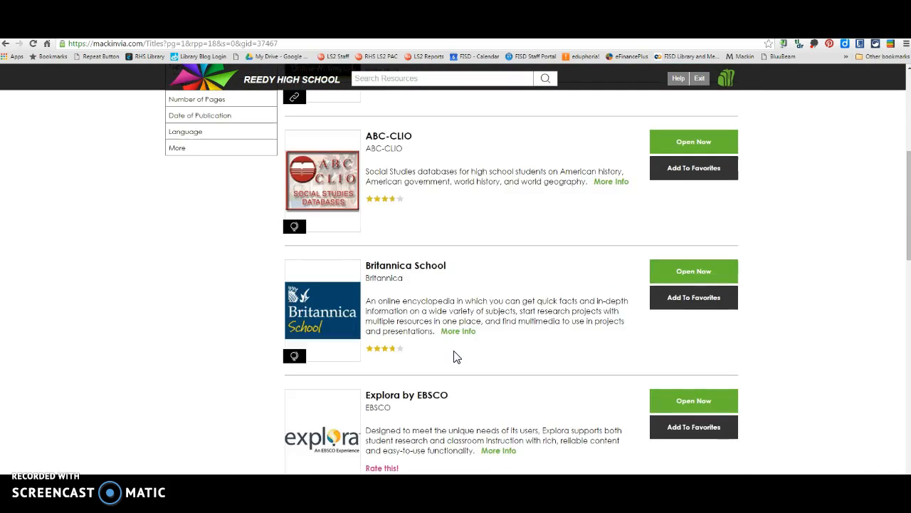
scroll(down, 3)
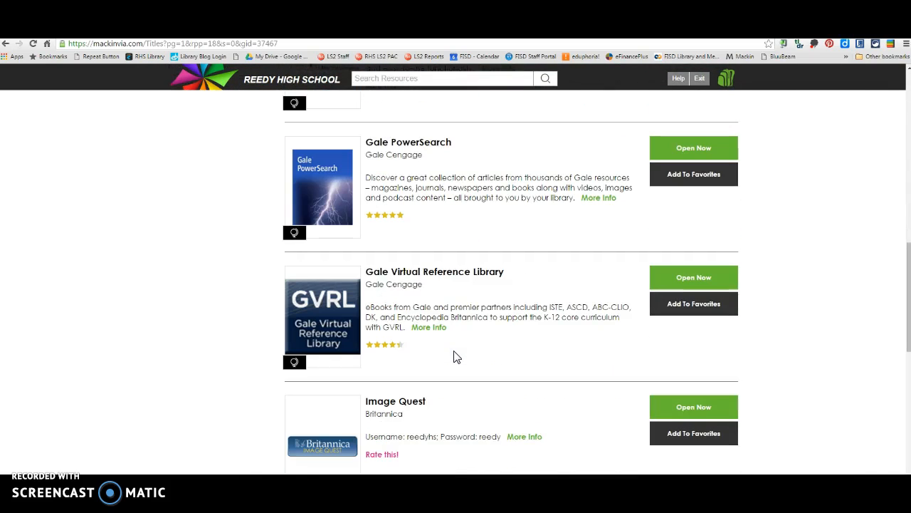
scroll(down, 3)
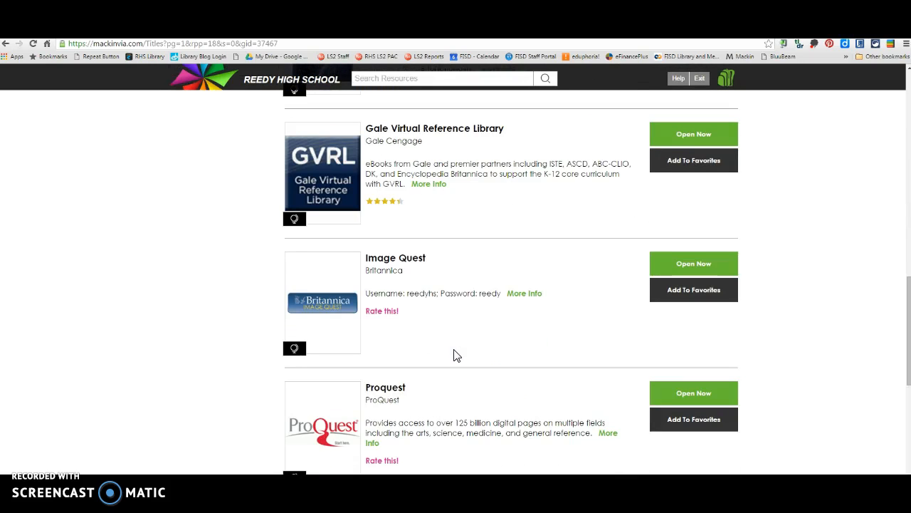